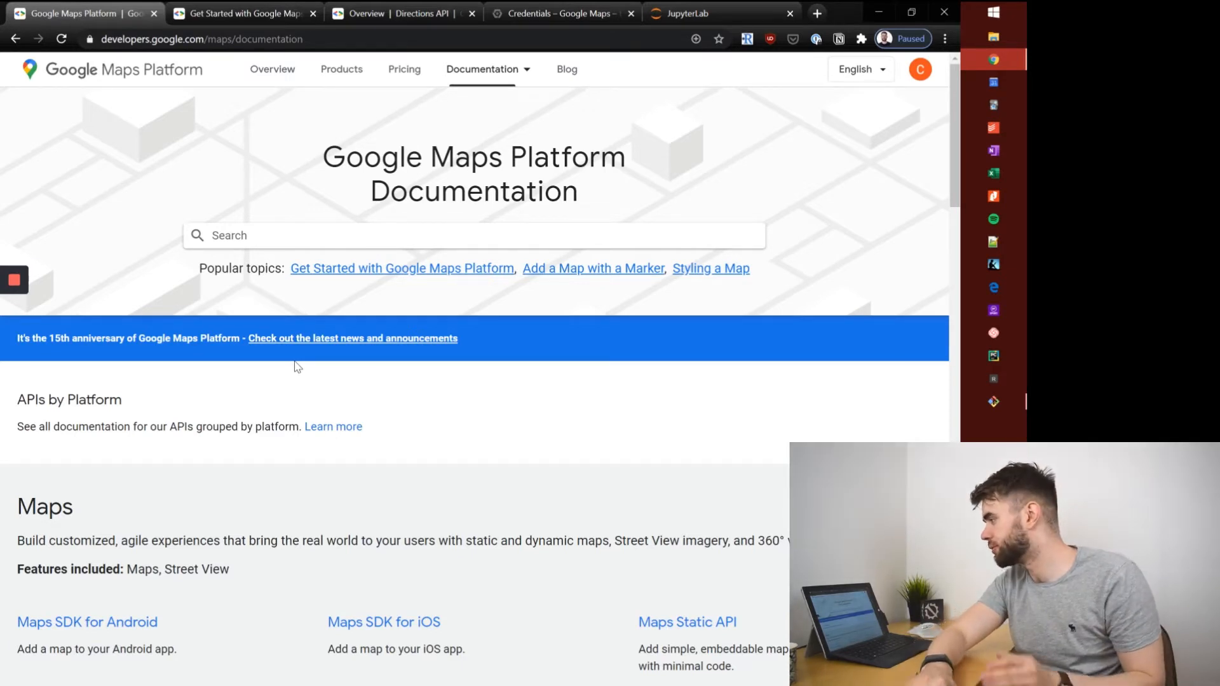
{"action": "mouse_move", "coordinate": [217, 227]}
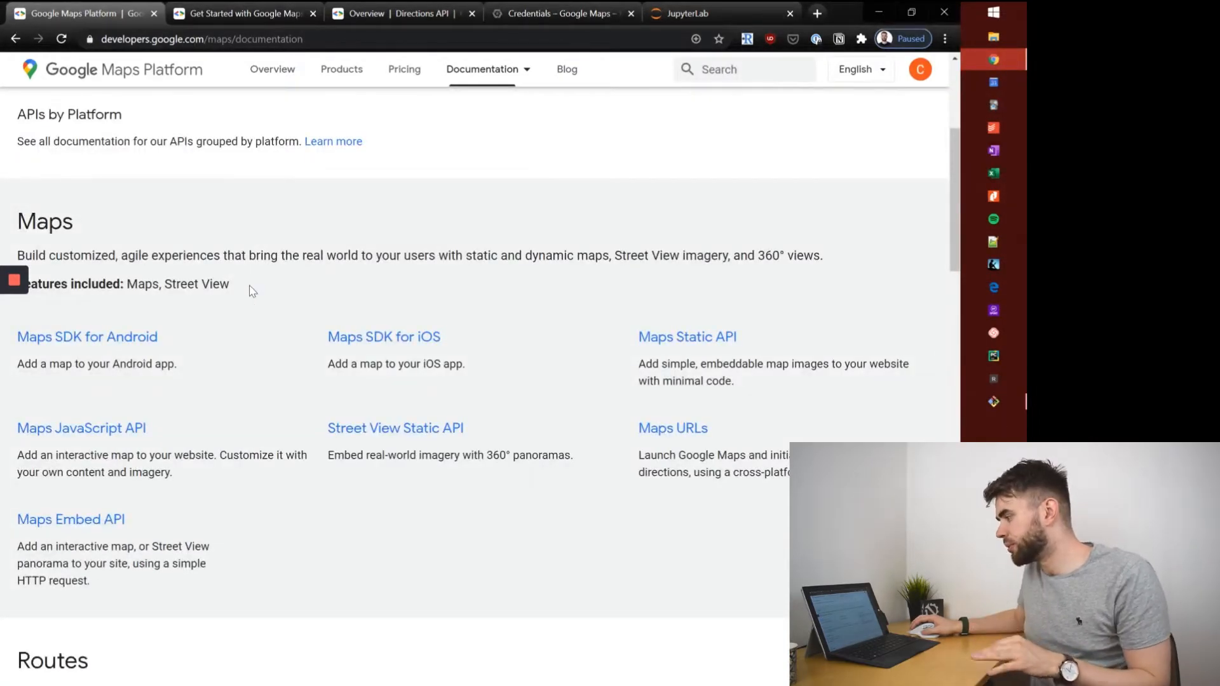
Reach the Directions API overview from the Routes section of the documentation home.
{"action": "scroll", "scroll_direction": "down", "scroll_amount": 3}
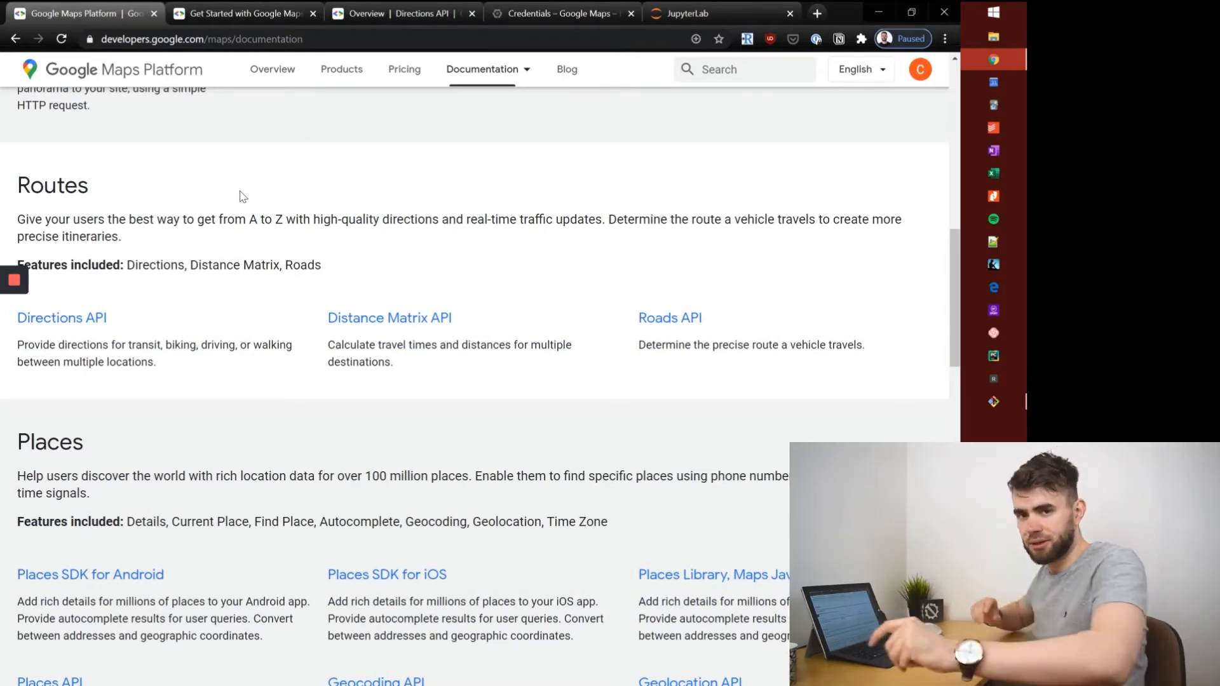
{"action": "mouse_move", "coordinate": [98, 336]}
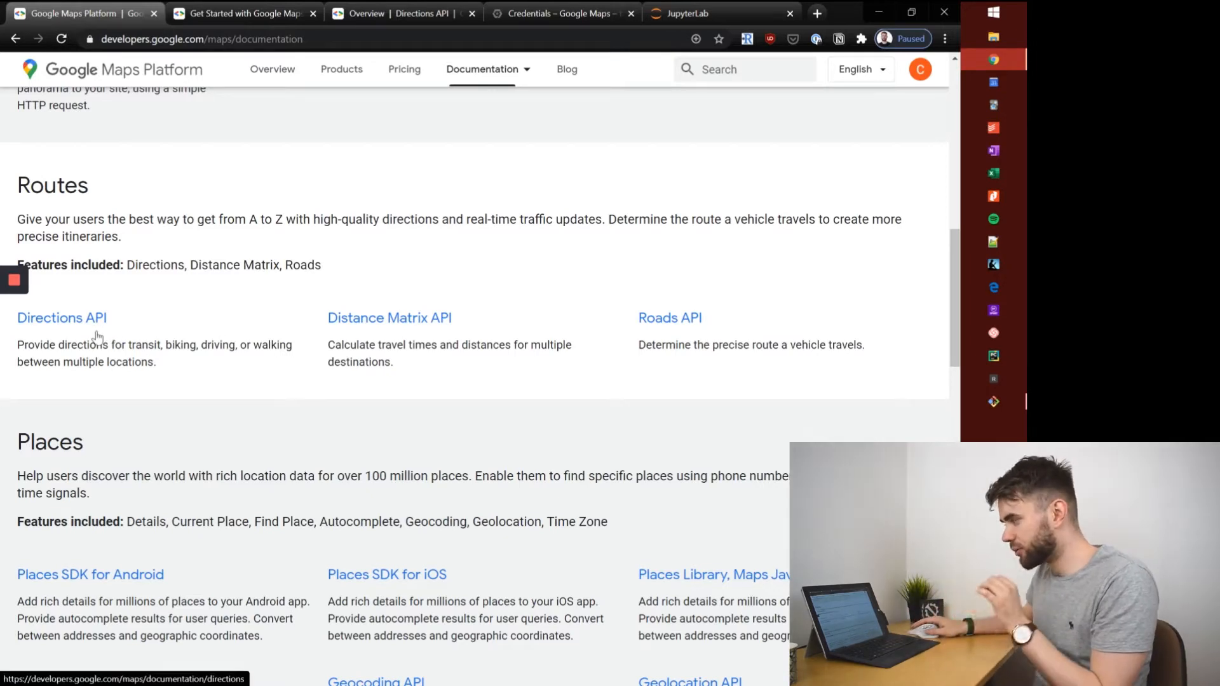
{"action": "left_click", "coordinate": [61, 318]}
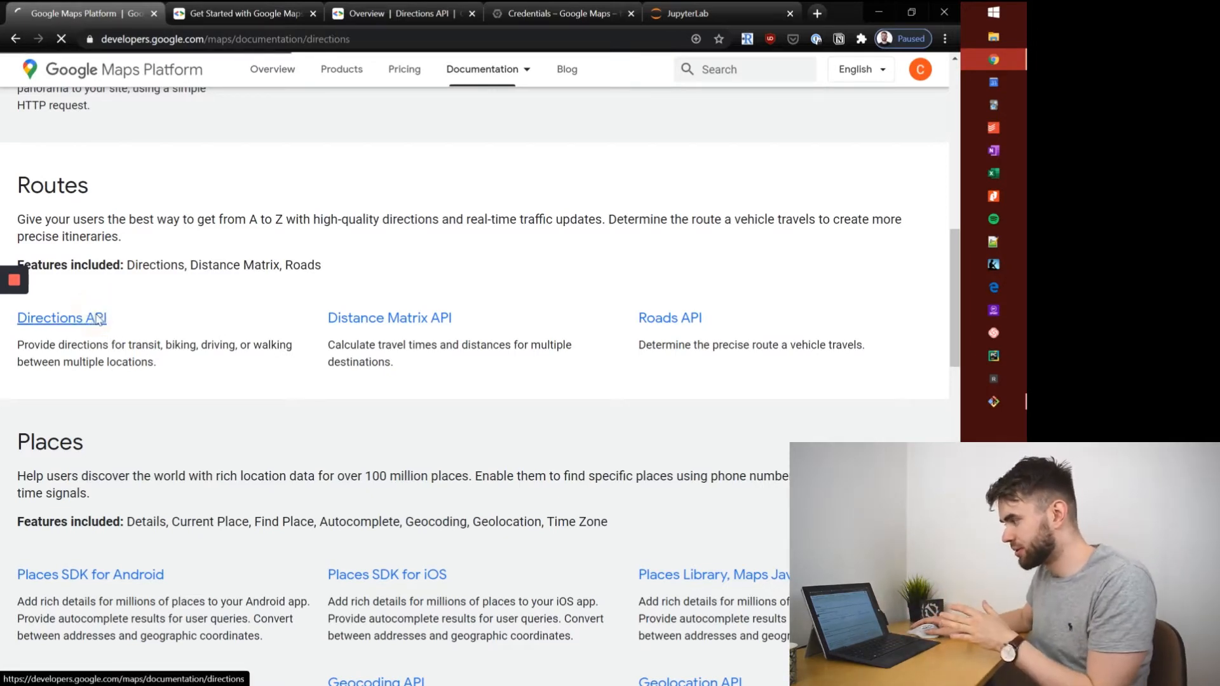
{"action": "left_click", "coordinate": [61, 318]}
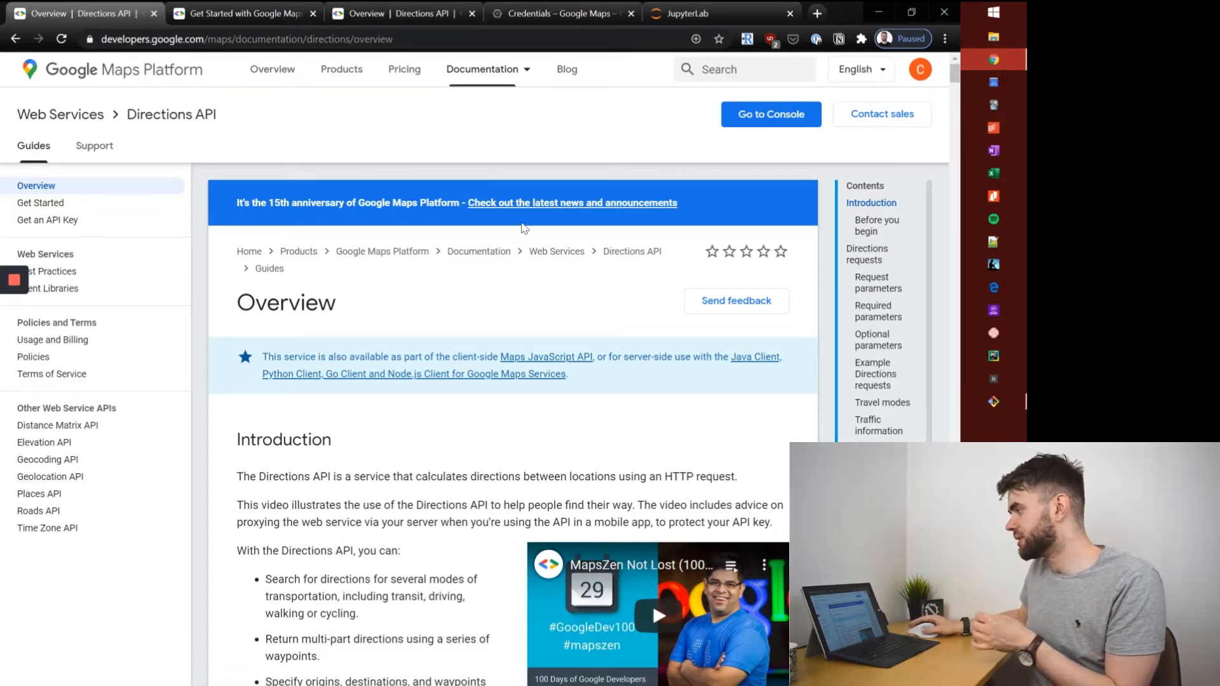
{"action": "left_click", "coordinate": [720, 13]}
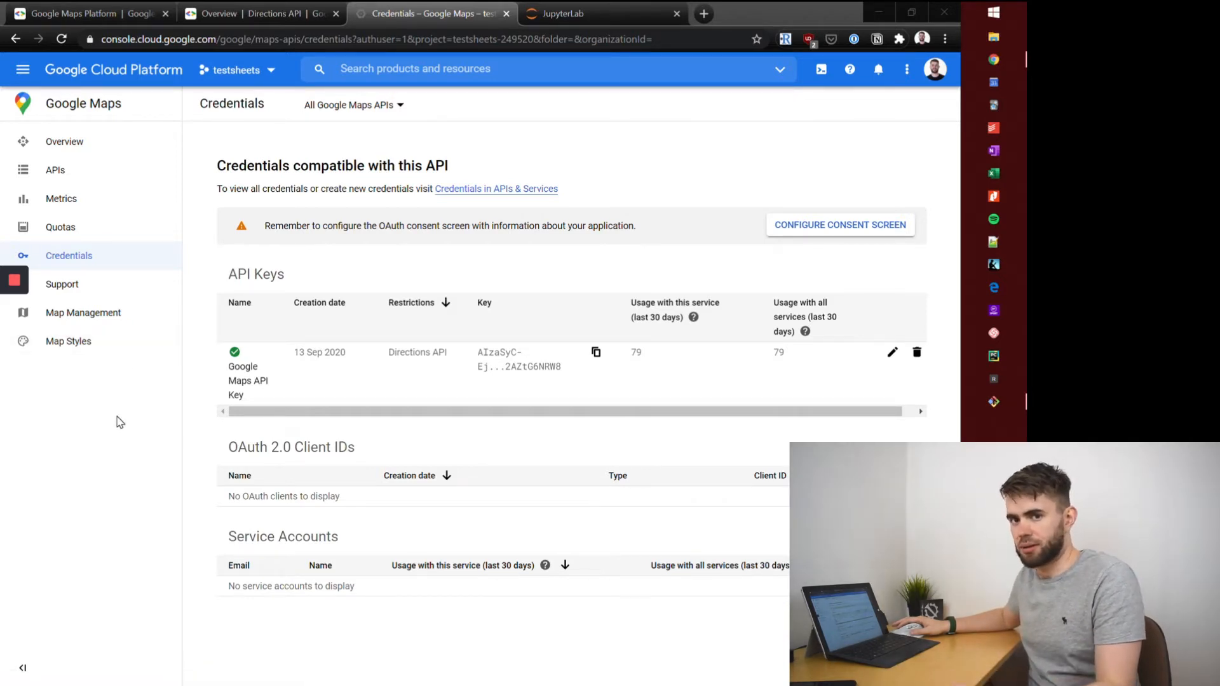
{"action": "mouse_move", "coordinate": [123, 470]}
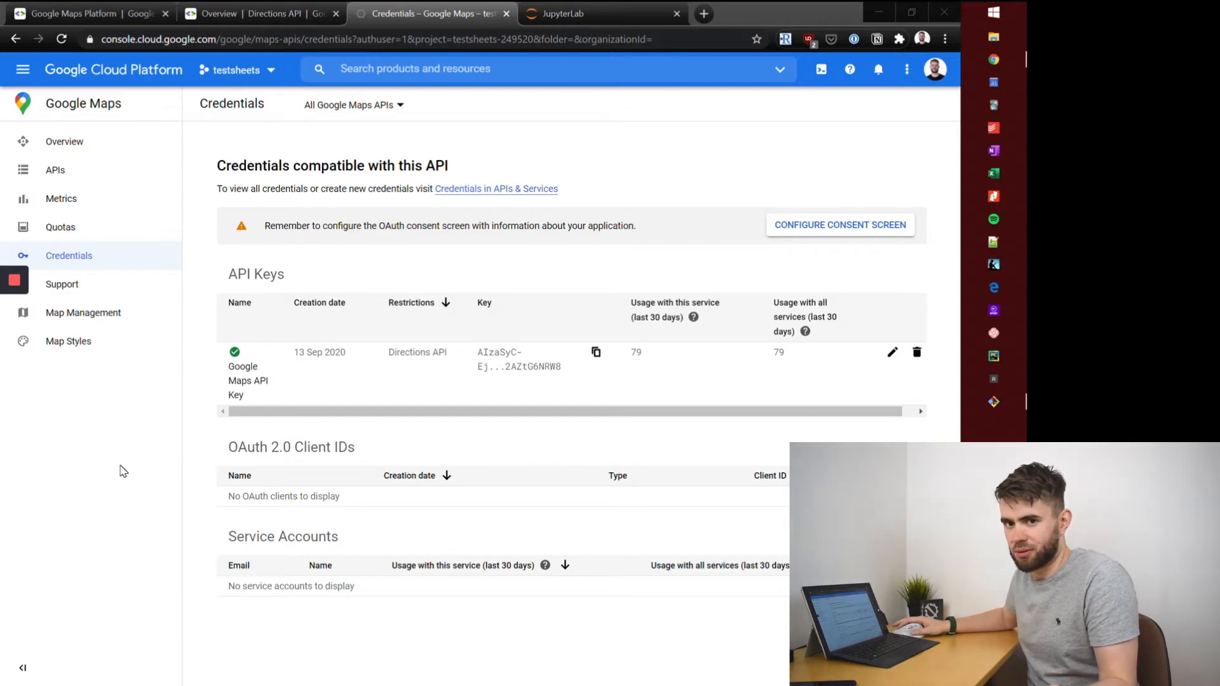
{"action": "mouse_move", "coordinate": [113, 383]}
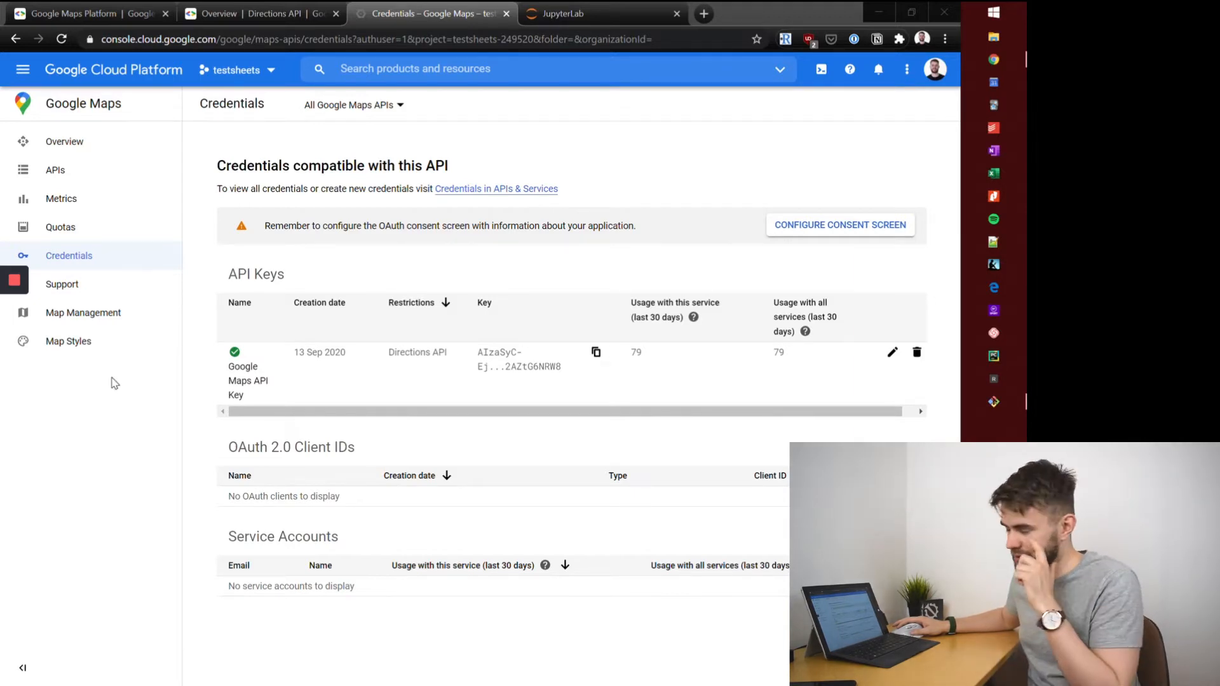
{"action": "mouse_move", "coordinate": [250, 408]}
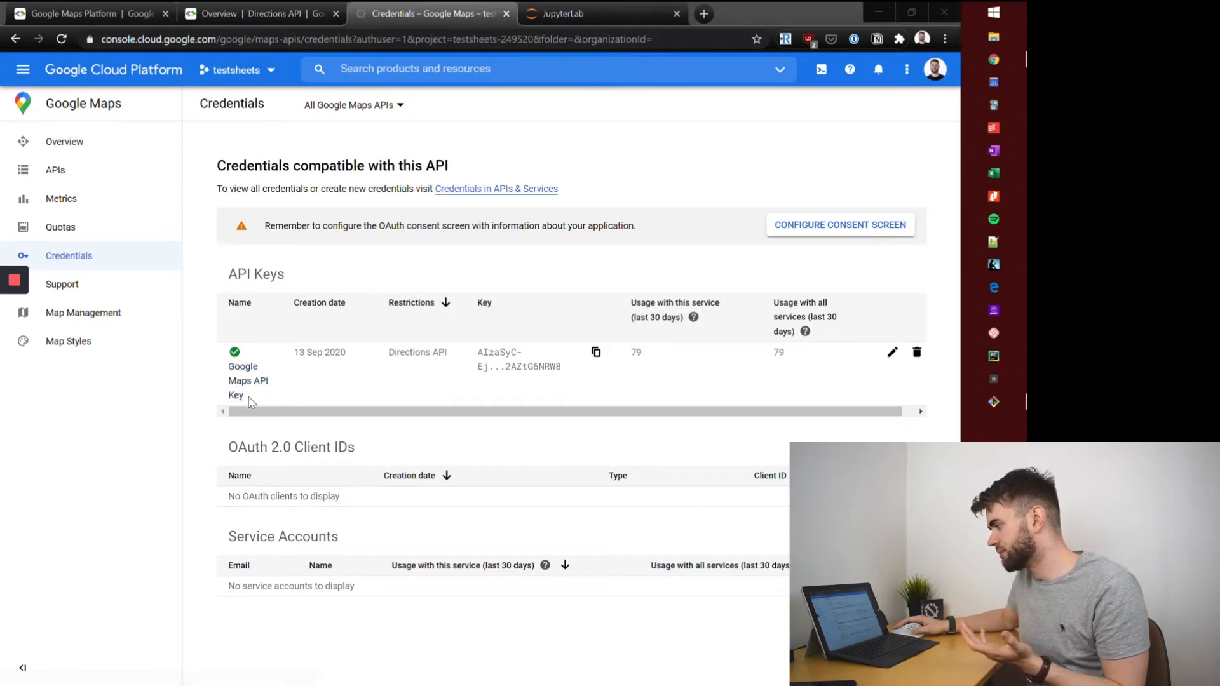
Review the Directions API-restricted key listed on the Credentials page.
{"action": "double_click", "coordinate": [417, 352]}
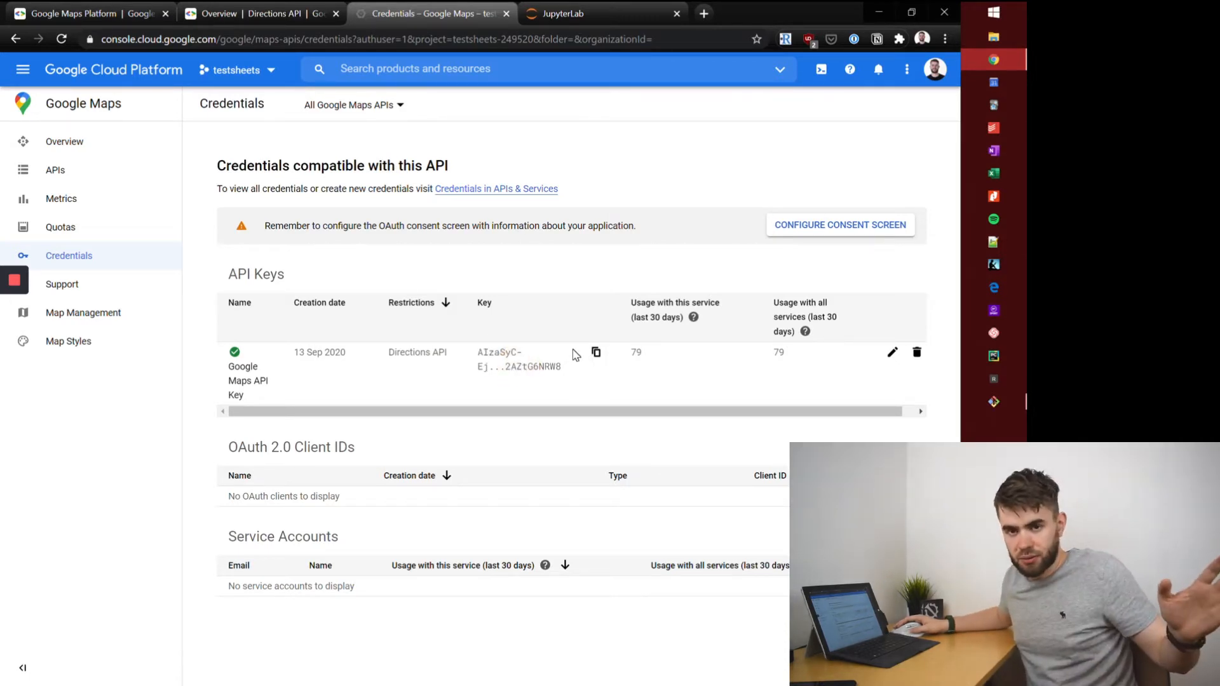
{"action": "mouse_move", "coordinate": [586, 345]}
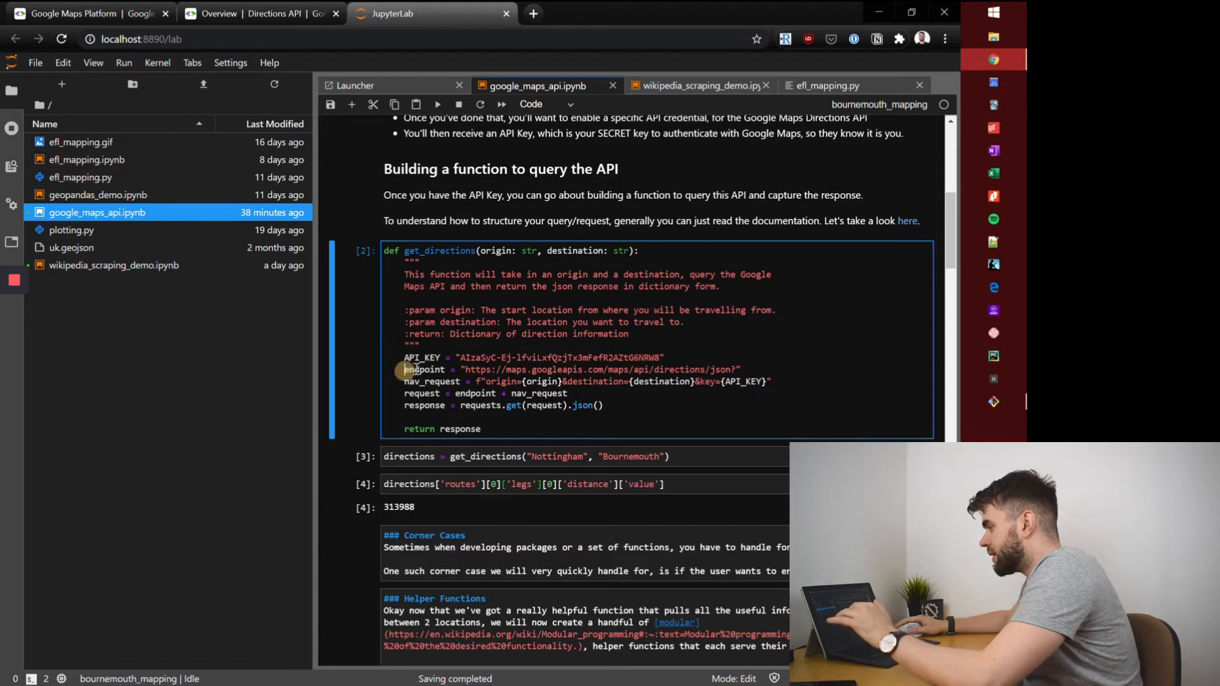
{"action": "double_click", "coordinate": [426, 368]}
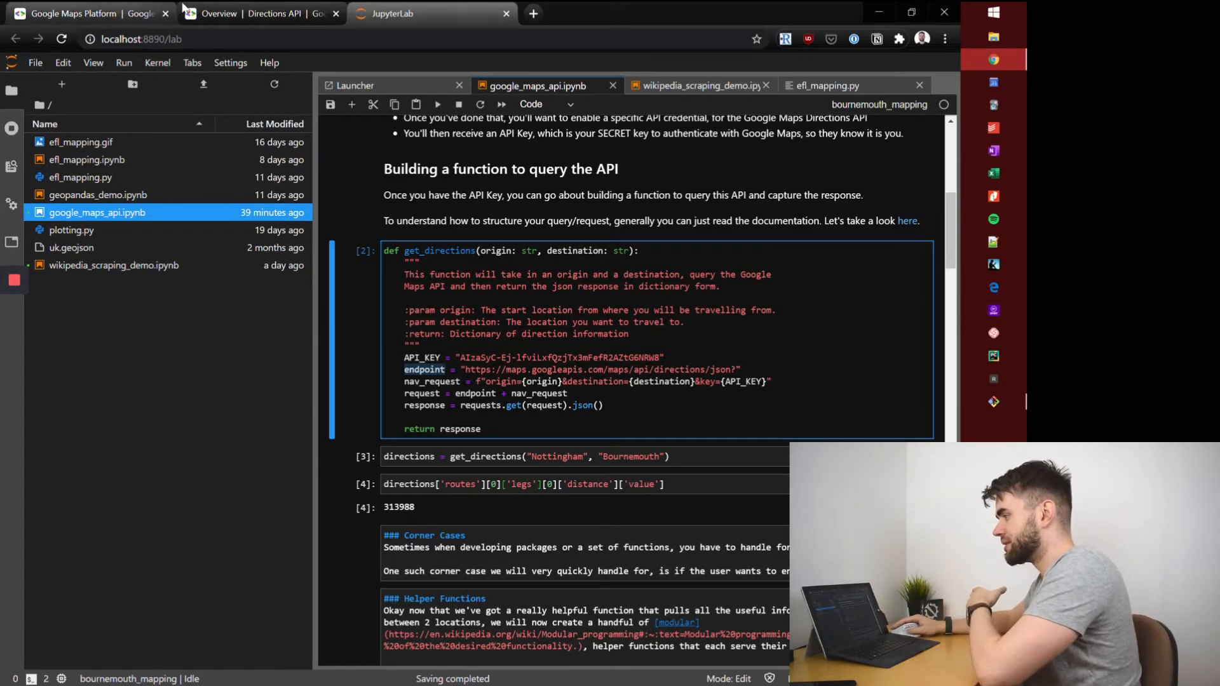
Bring the Directions requests section of the Directions API overview into view.
{"action": "left_click", "coordinate": [261, 13]}
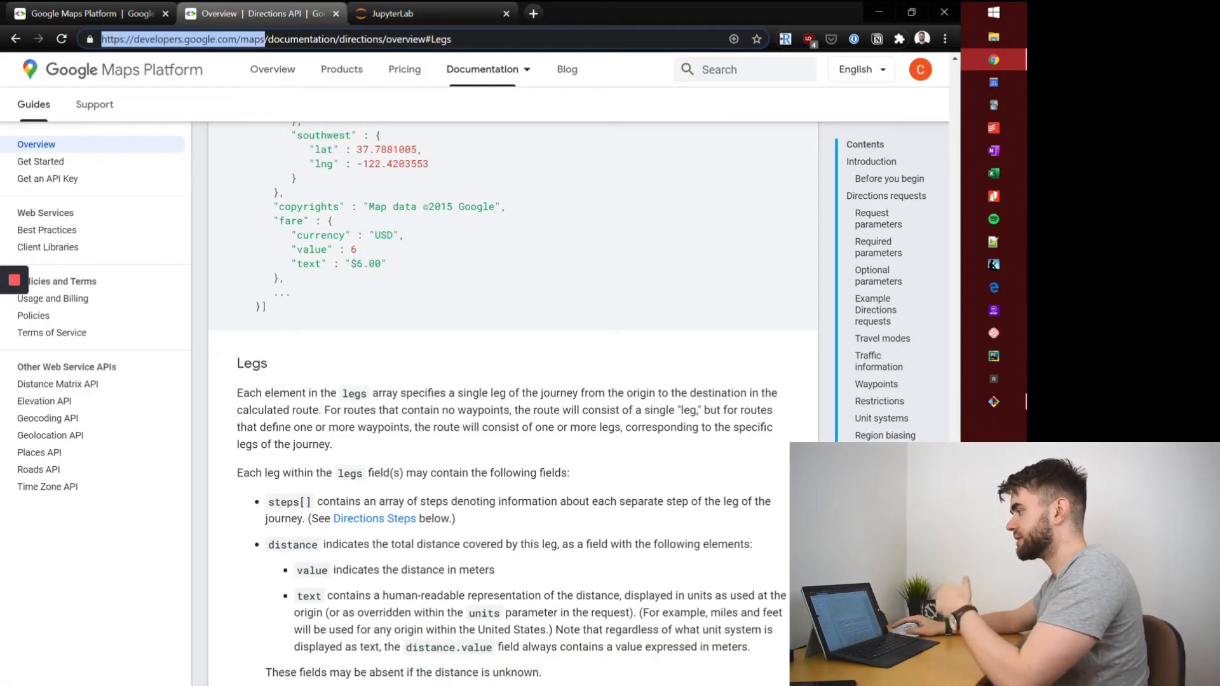
{"action": "scroll", "scroll_direction": "up", "scroll_amount": 3}
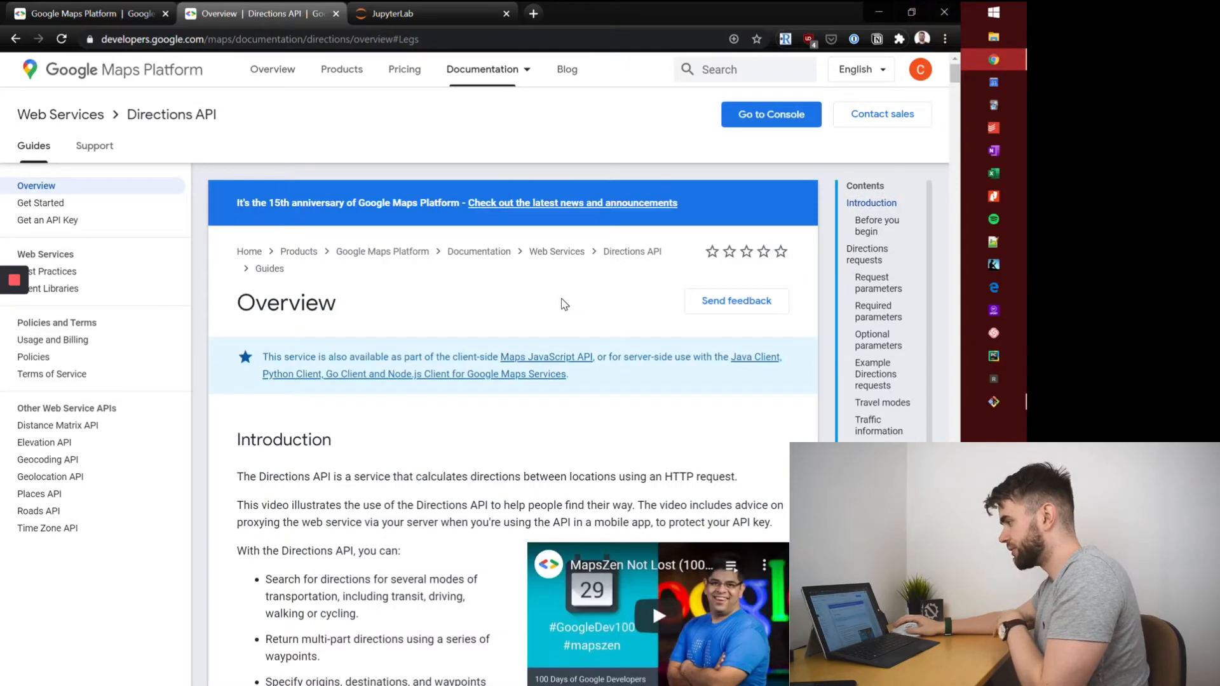
{"action": "scroll", "scroll_direction": "down", "scroll_amount": 3}
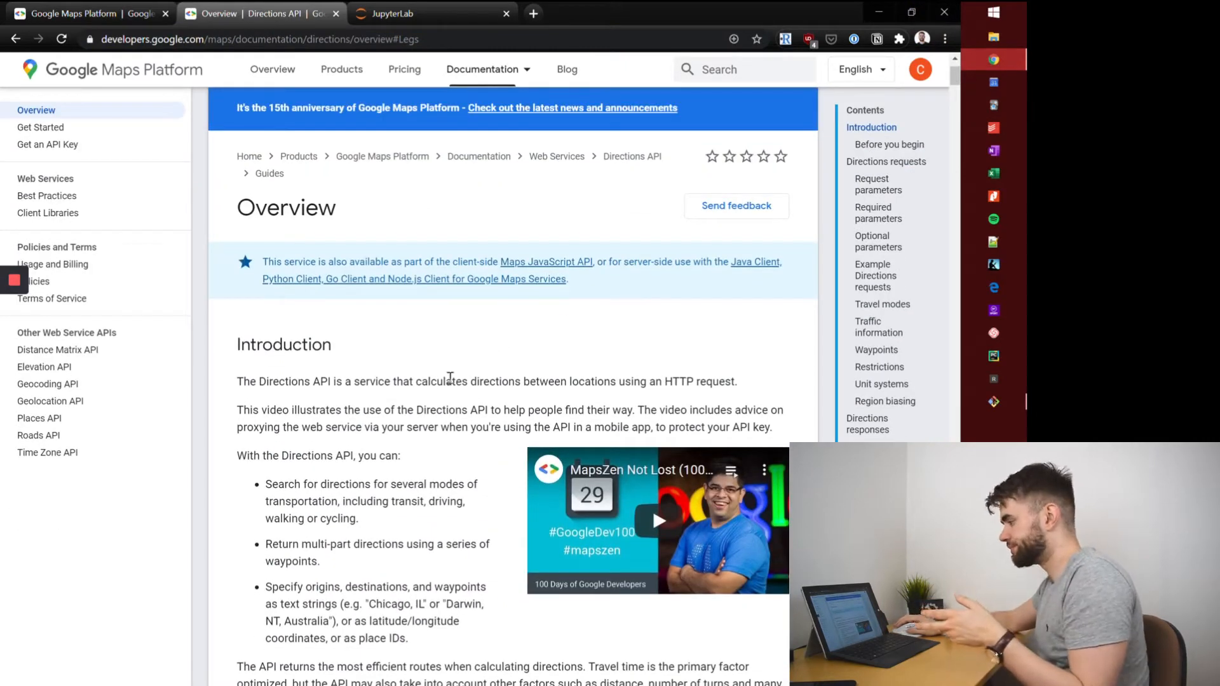
{"action": "scroll", "scroll_direction": "down", "scroll_amount": 3}
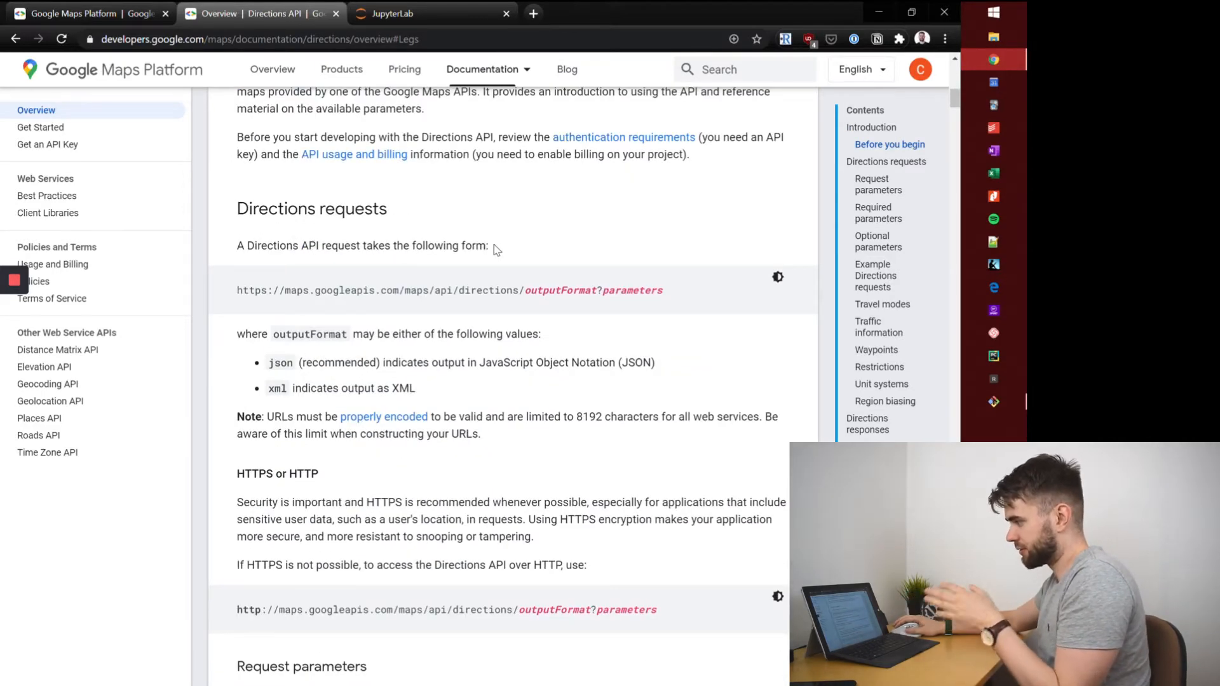
Select the base request URL through directions/ and return to the notebook.
{"action": "double_click", "coordinate": [311, 290]}
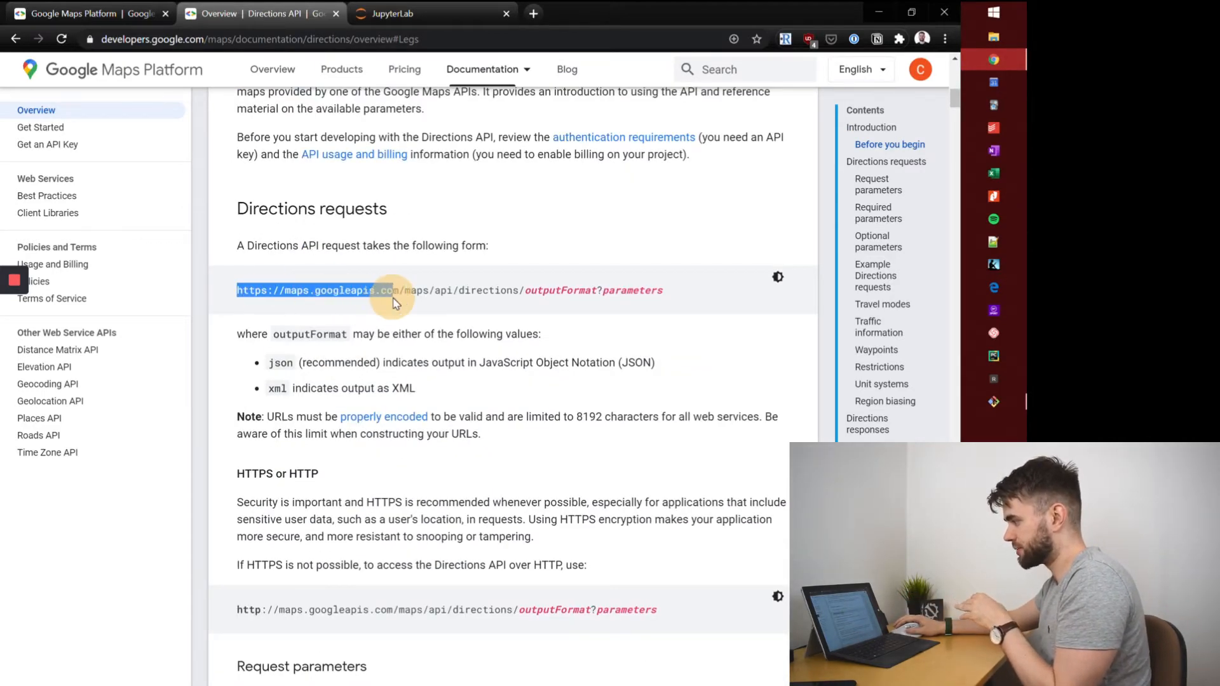
{"action": "left_click_drag", "start_coordinate": [396, 290], "coordinate": [519, 289]}
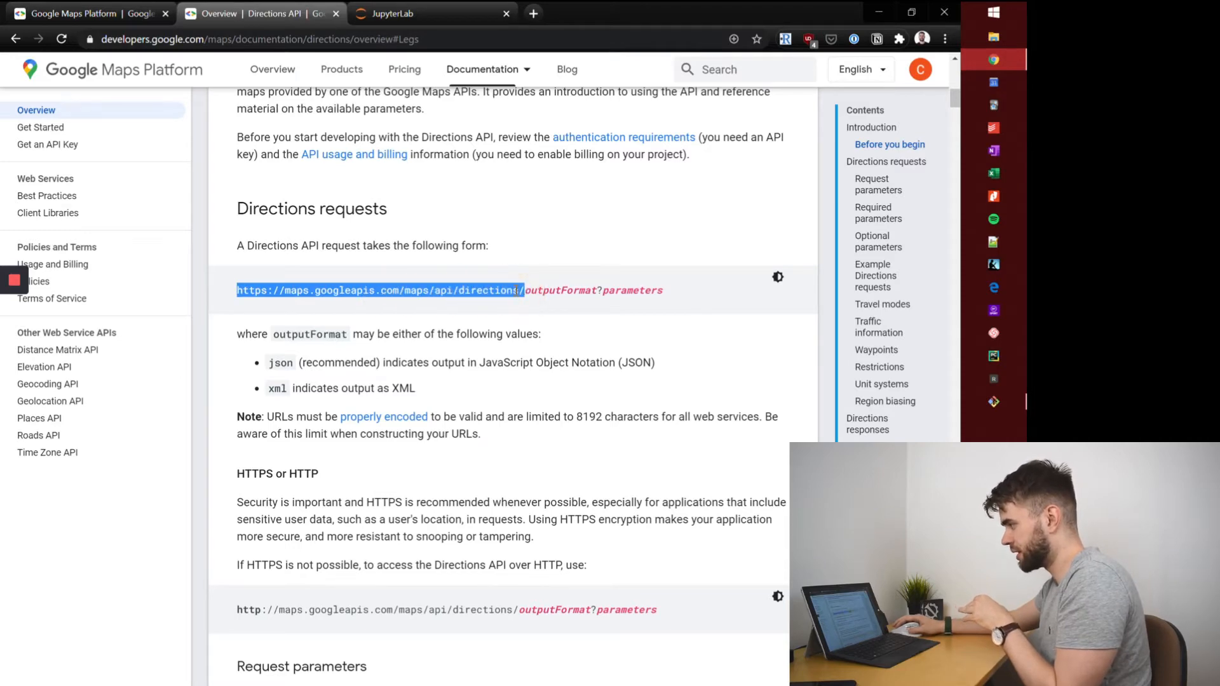
{"action": "left_click", "coordinate": [482, 68]}
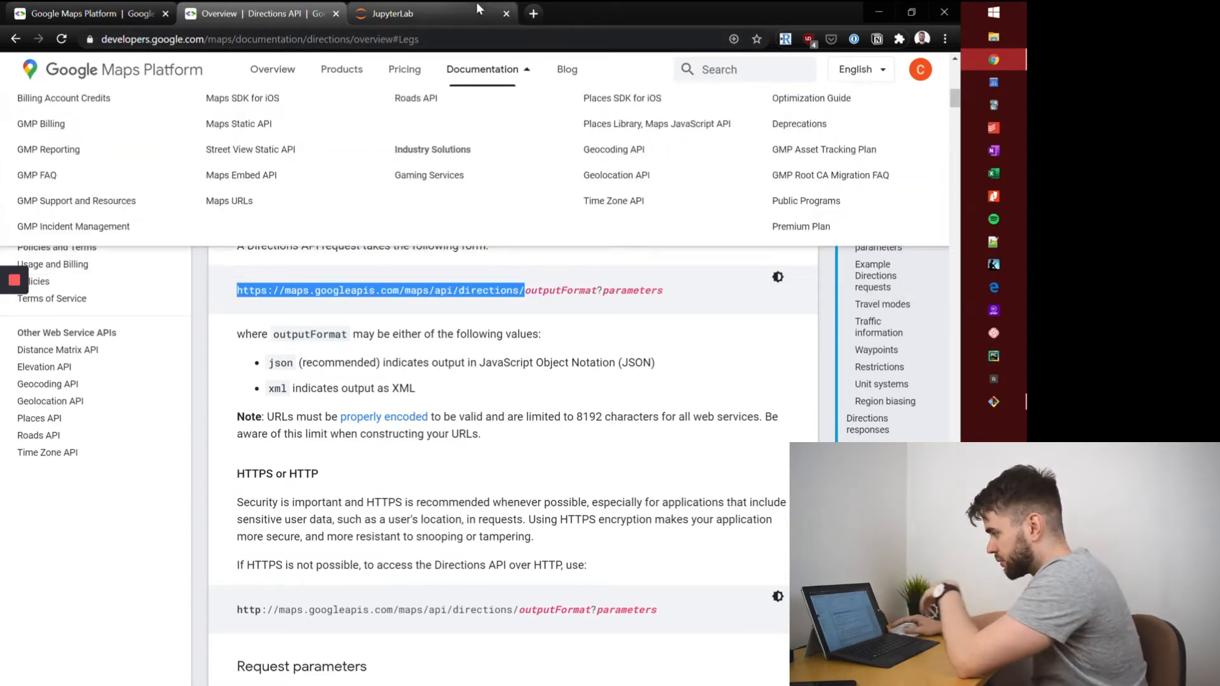
{"action": "left_click", "coordinate": [405, 13]}
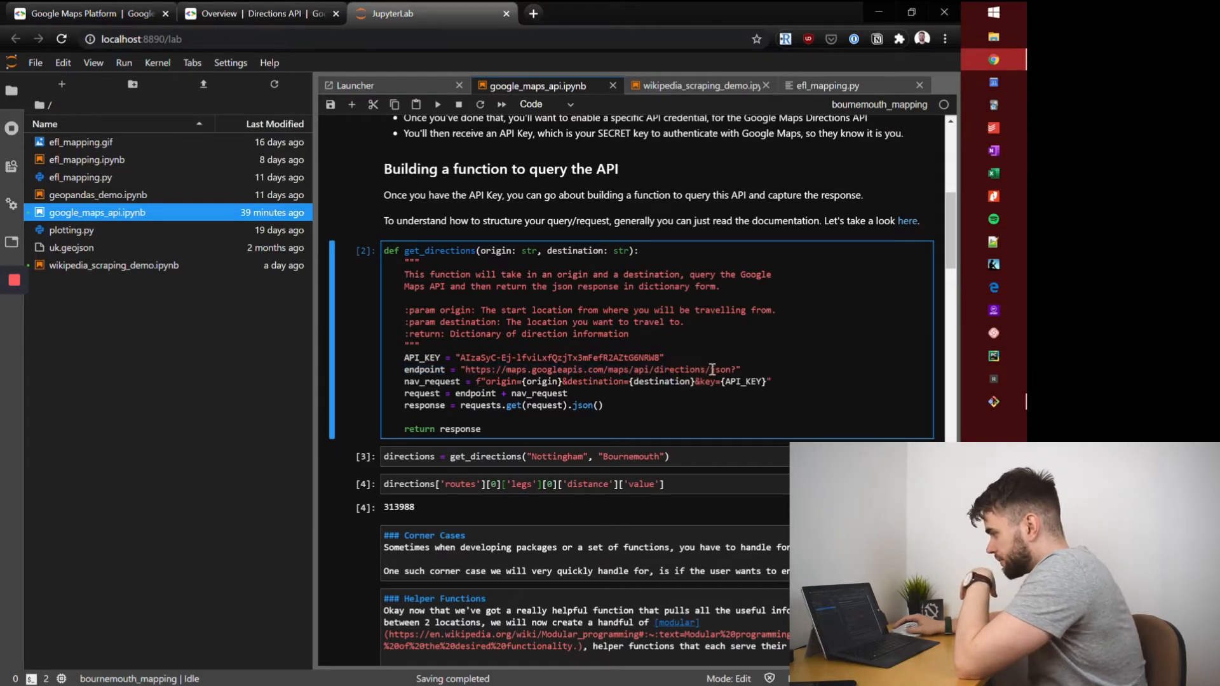
{"action": "double_click", "coordinate": [723, 370]}
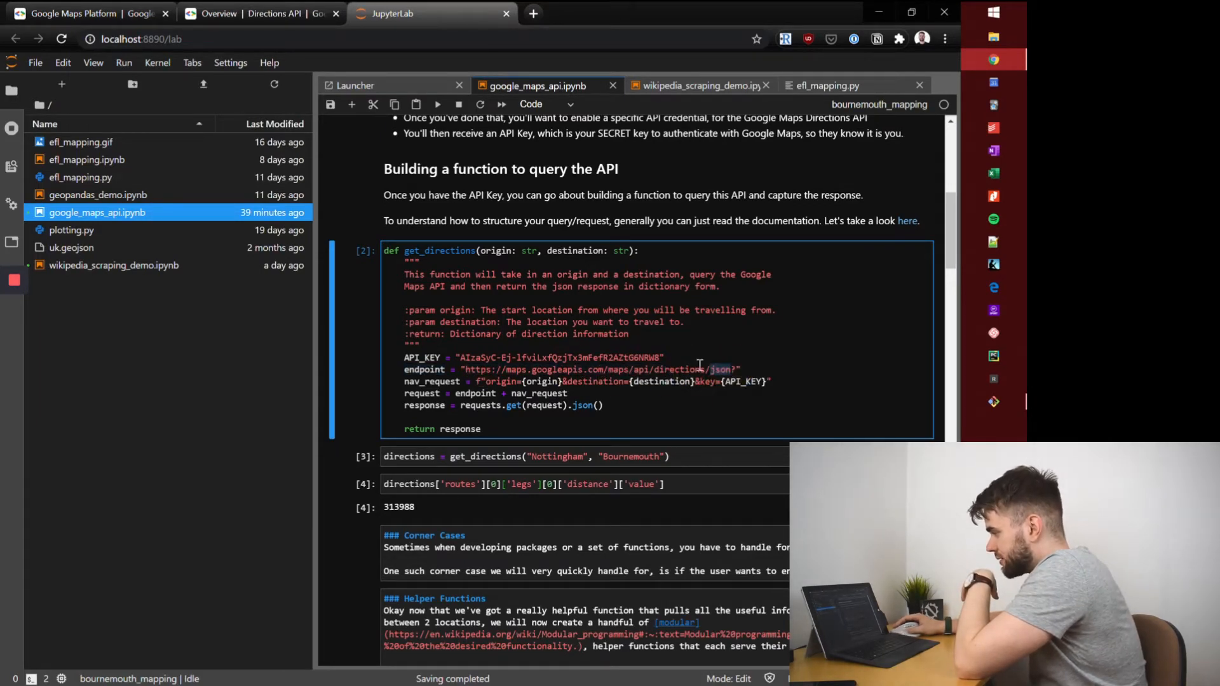
{"action": "left_click", "coordinate": [260, 13]}
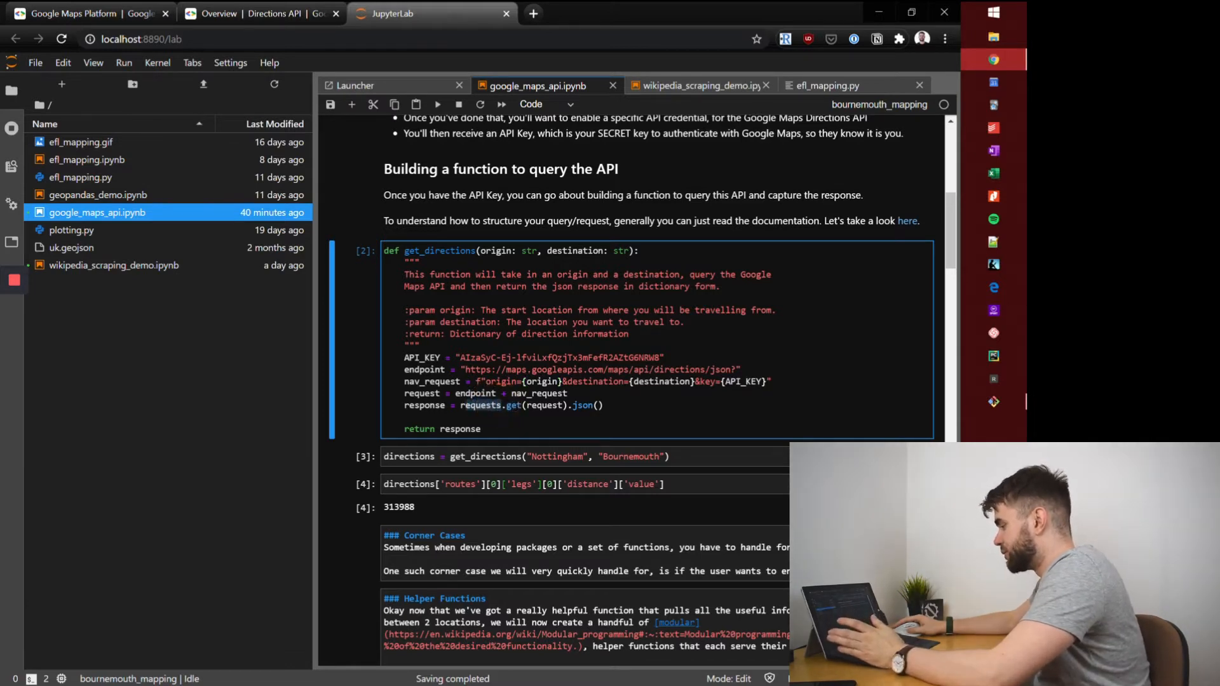
{"action": "left_click", "coordinate": [545, 405]}
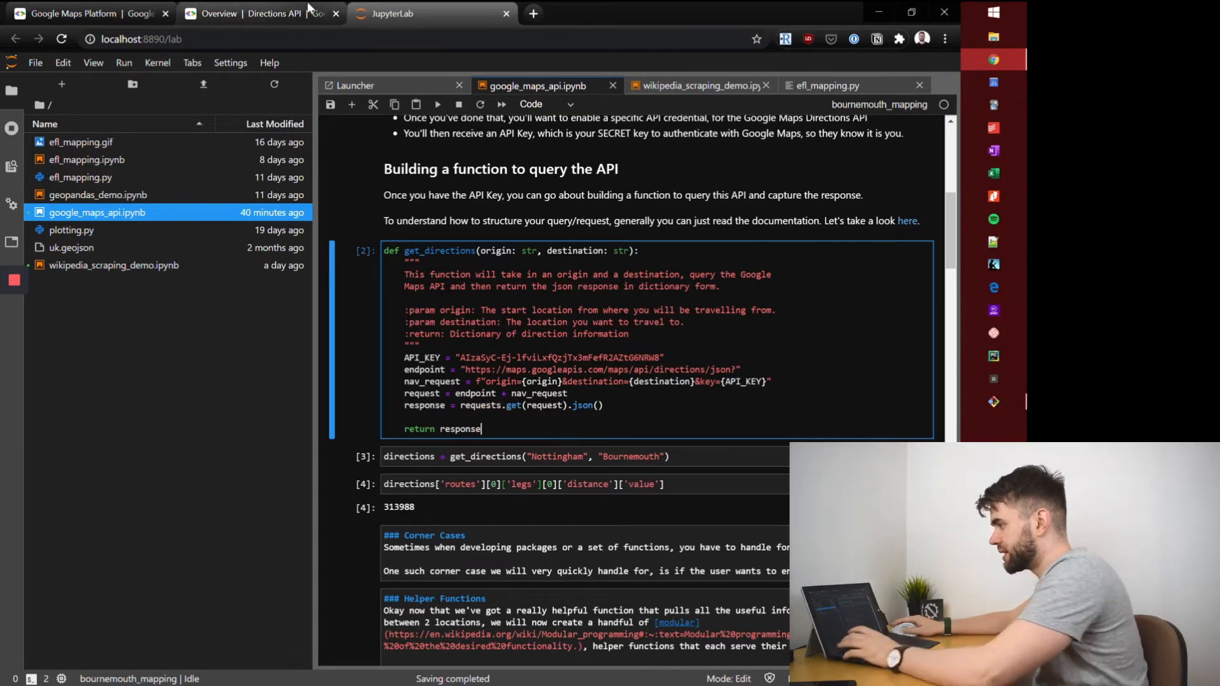
Scroll the Directions API overview to the avoid and language optional parameters.
{"action": "left_click", "coordinate": [257, 13]}
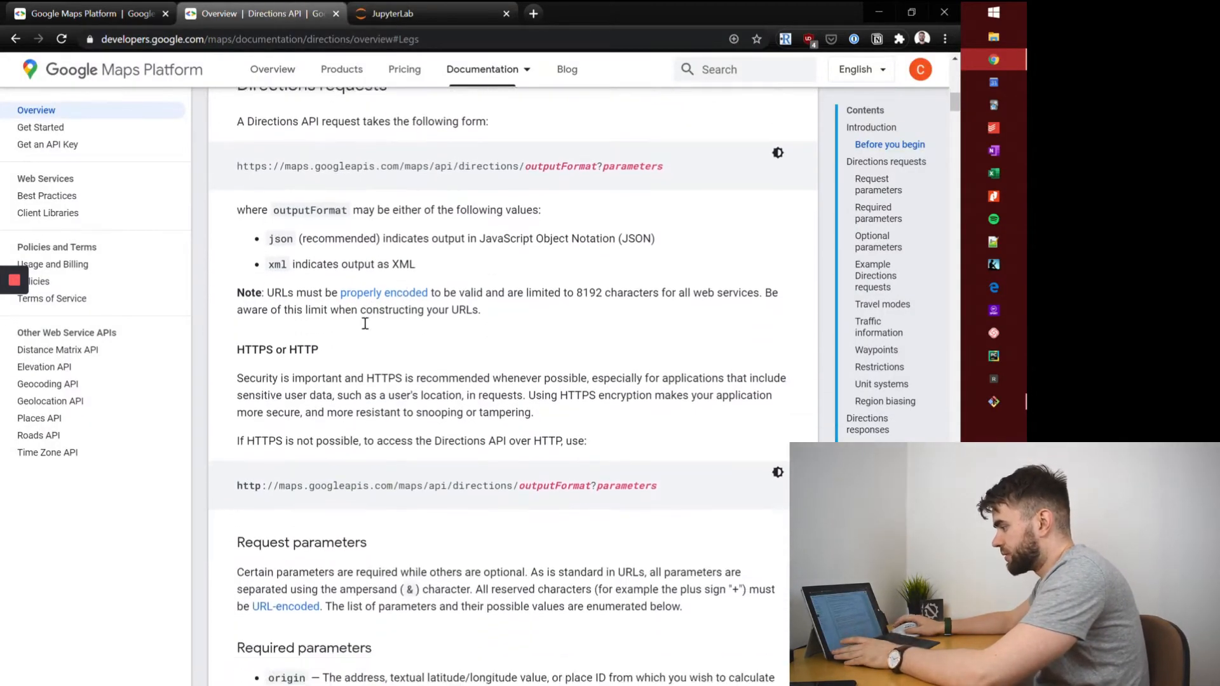
{"action": "scroll", "scroll_direction": "down", "scroll_amount": 3}
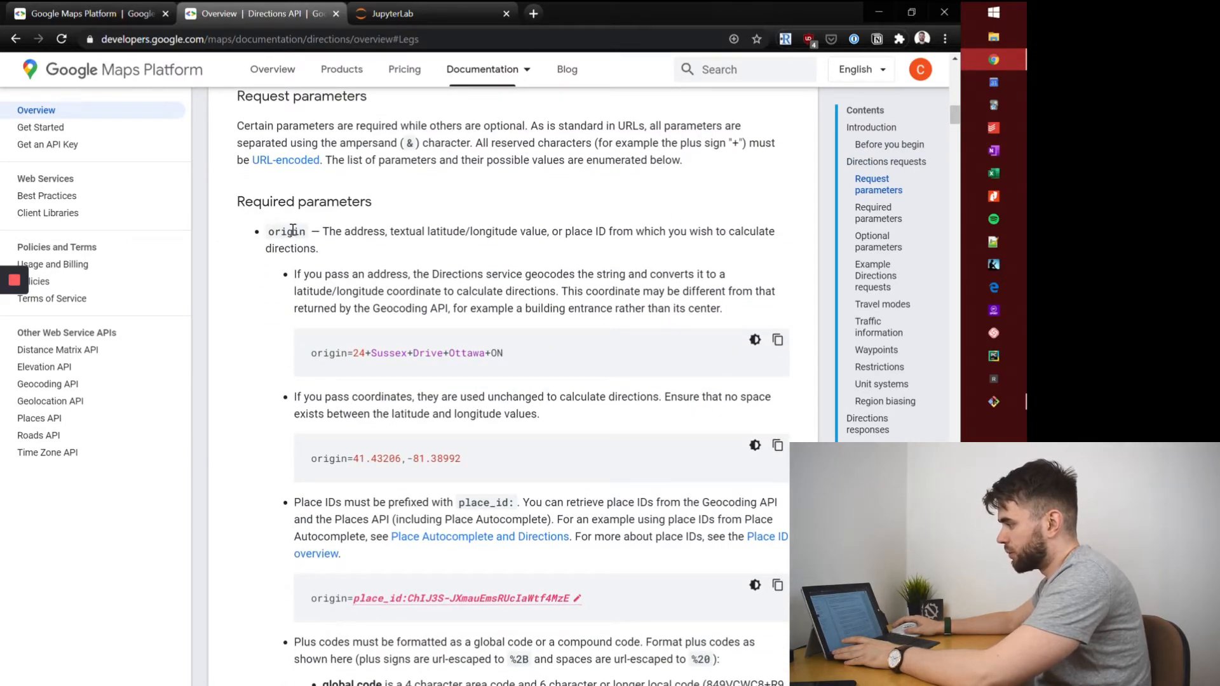
{"action": "scroll", "scroll_direction": "down", "scroll_amount": 3}
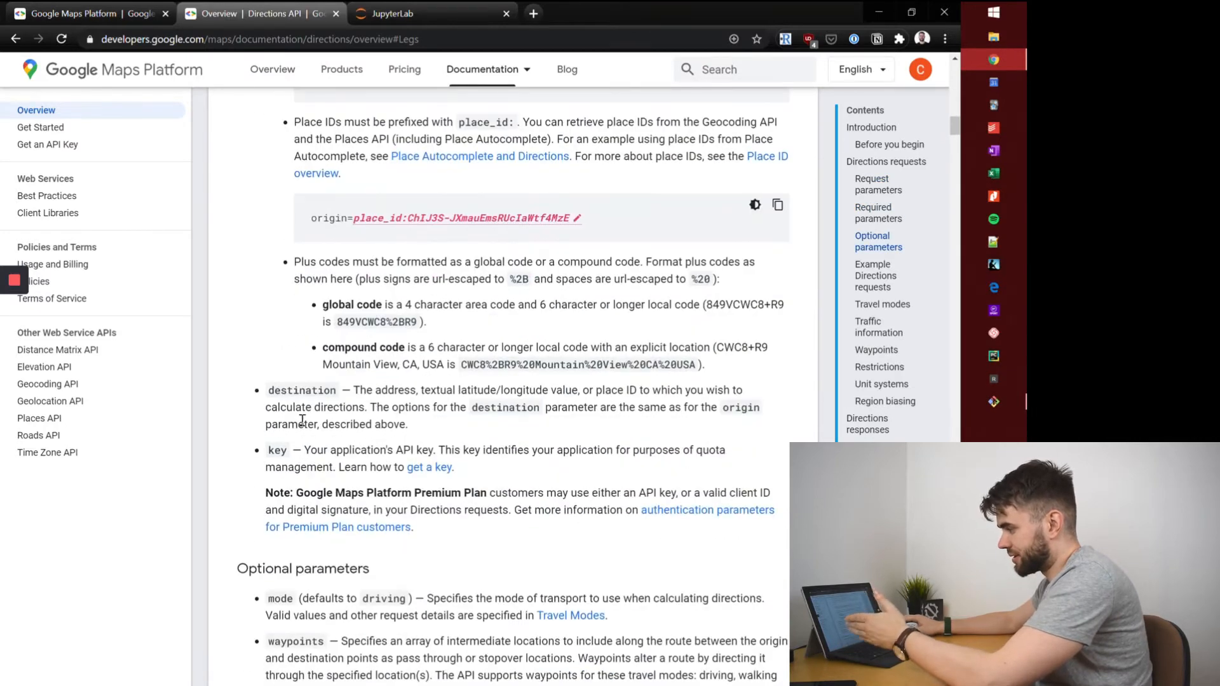
{"action": "scroll", "scroll_direction": "down", "scroll_amount": 3}
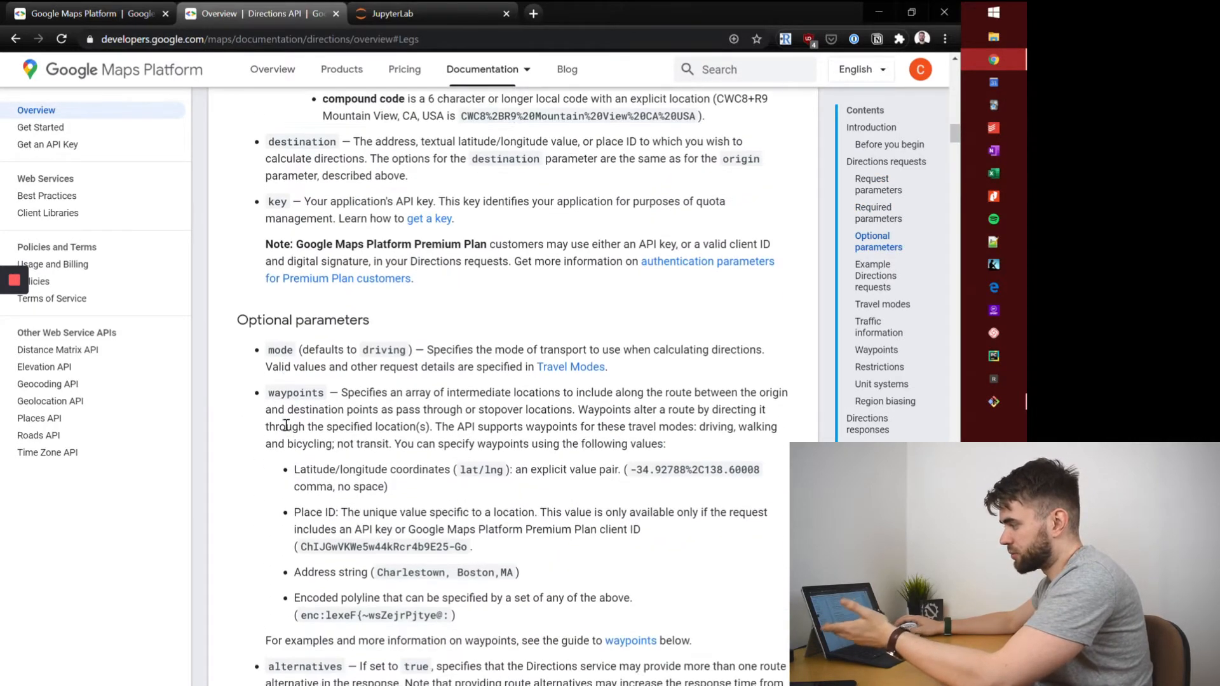
{"action": "scroll", "scroll_direction": "down", "scroll_amount": 3}
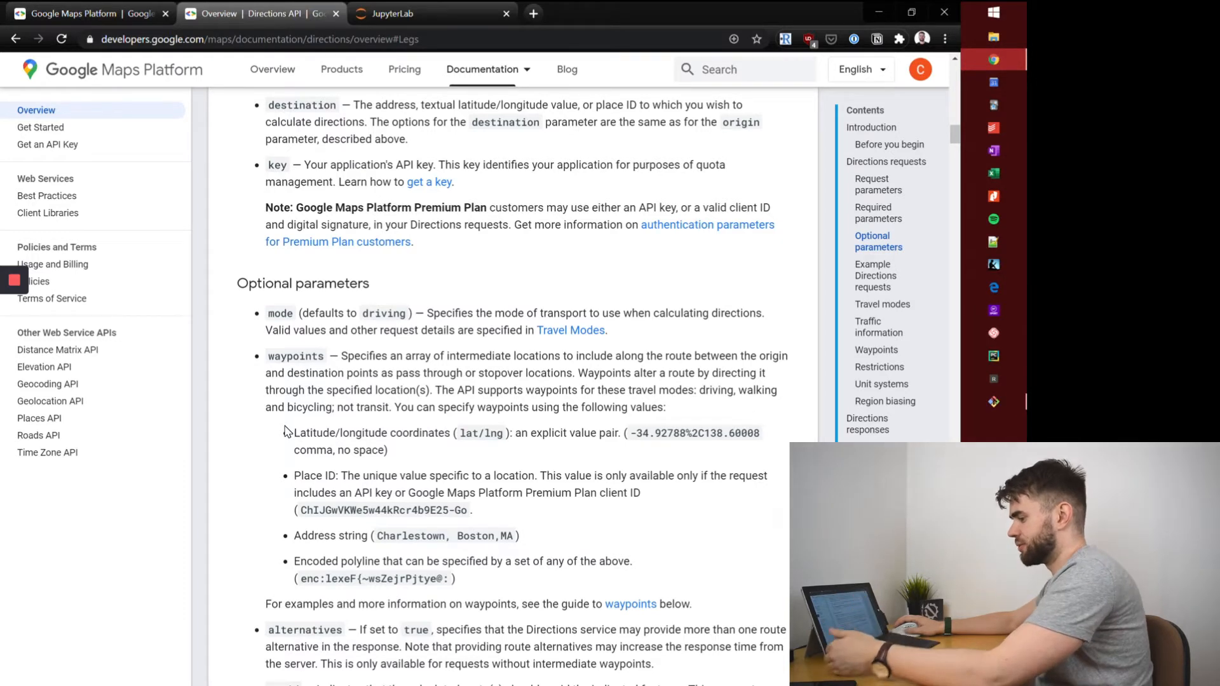
{"action": "mouse_move", "coordinate": [273, 462]}
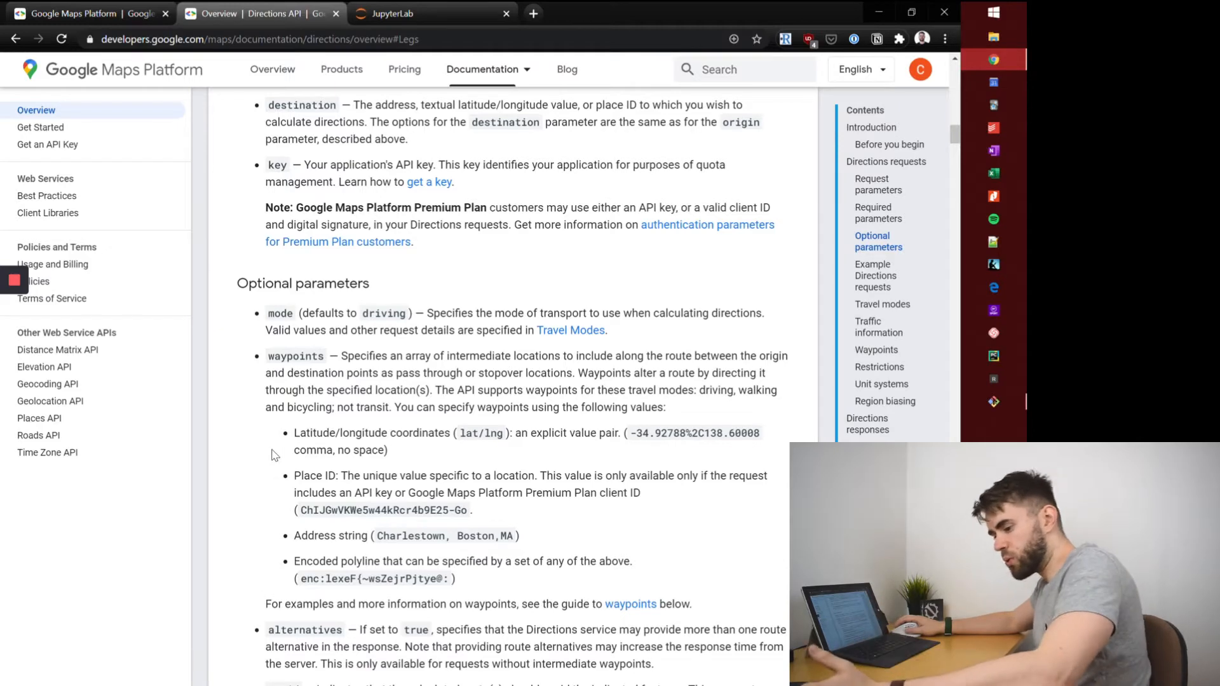
{"action": "scroll", "scroll_direction": "down", "scroll_amount": 3}
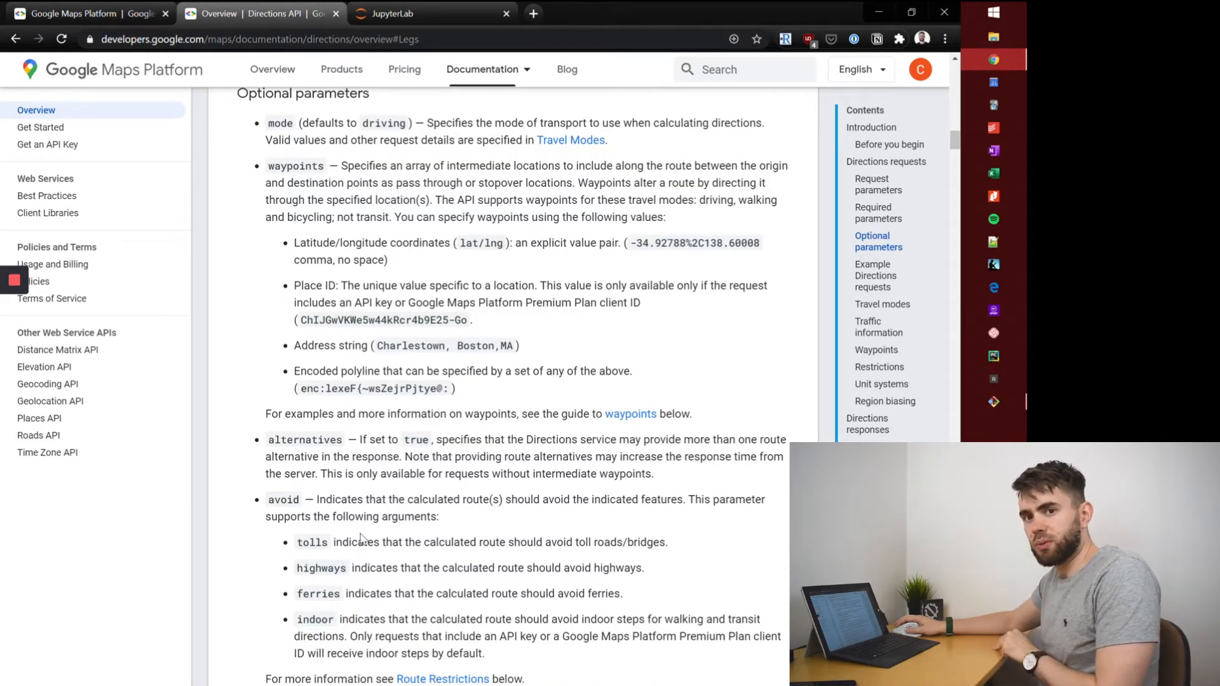
{"action": "scroll", "scroll_direction": "down", "scroll_amount": 3}
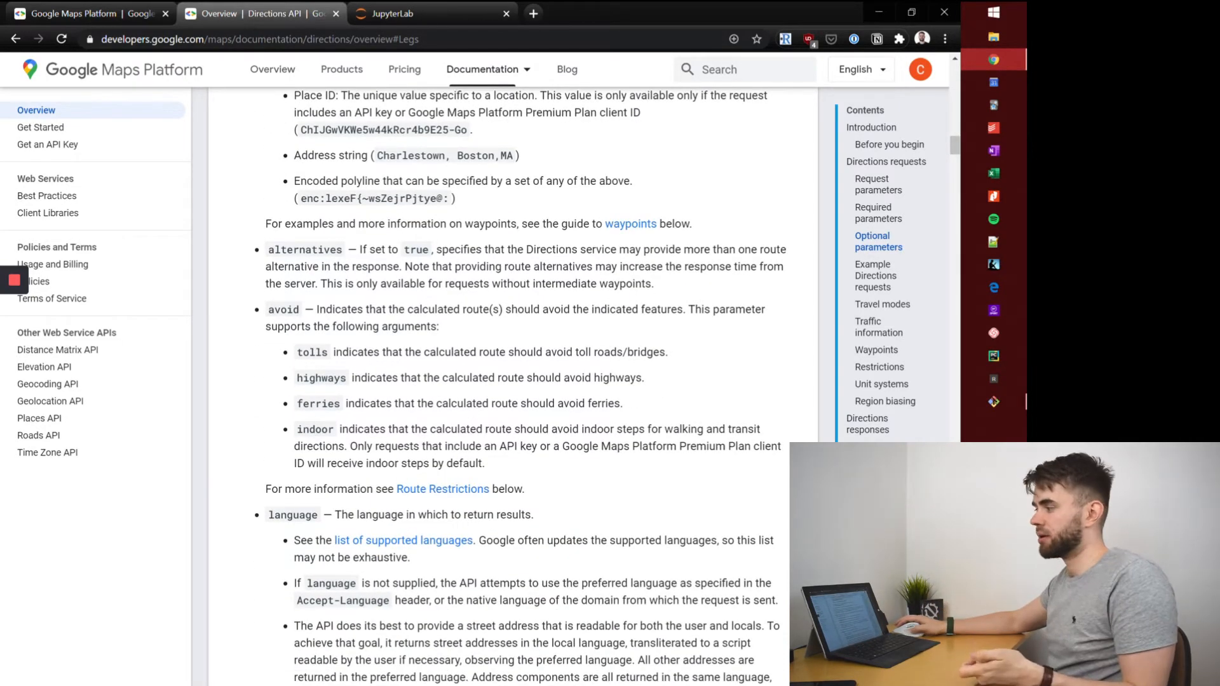
{"action": "mouse_move", "coordinate": [424, 13]}
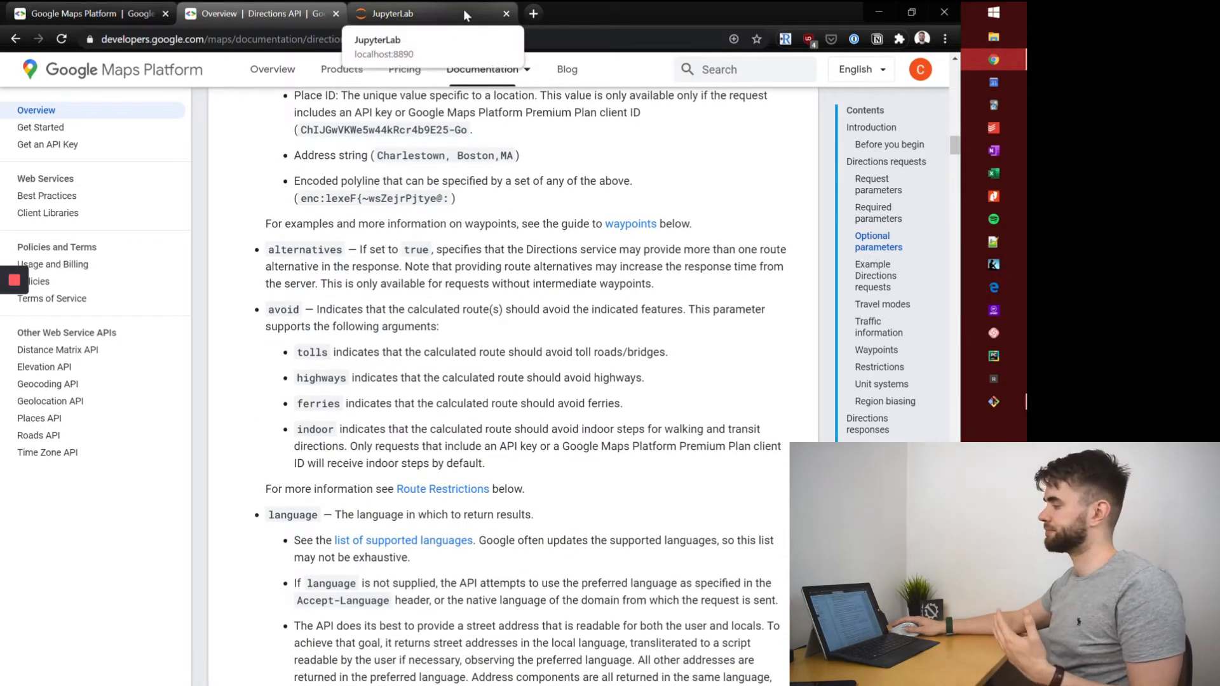
Rerun the Nottingham–Bournemouth get_directions cell, print directions, then clear that raw output.
{"action": "left_click", "coordinate": [404, 13]}
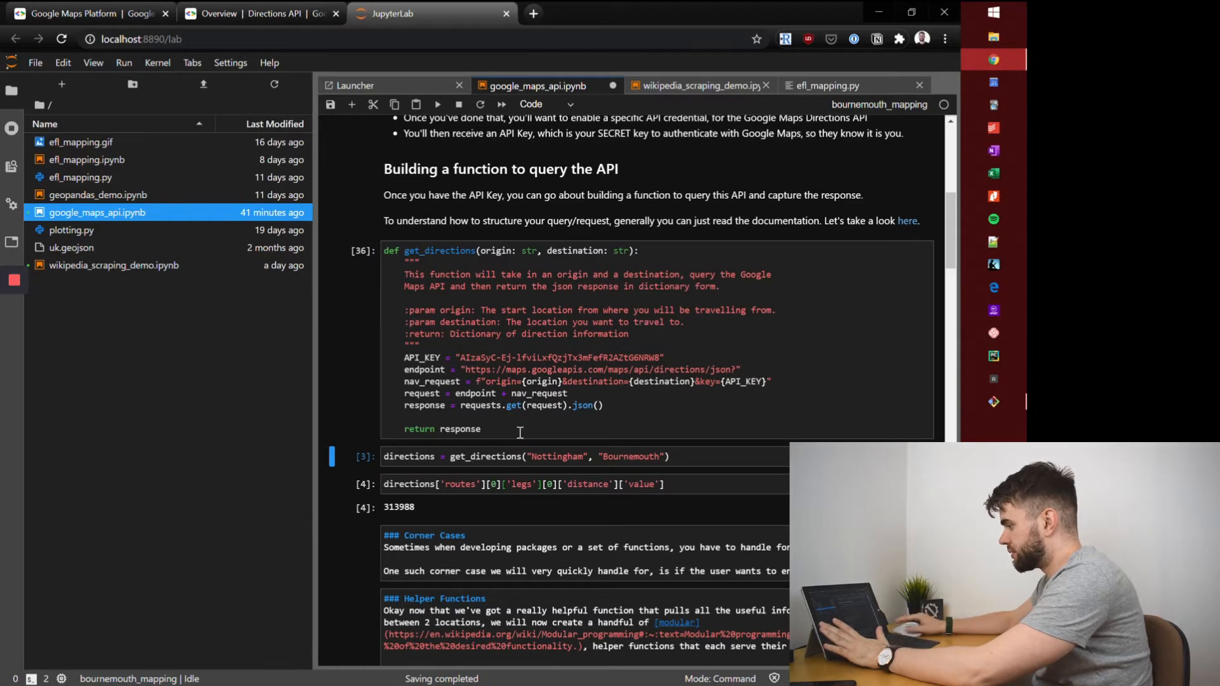
{"action": "left_click", "coordinate": [467, 456]}
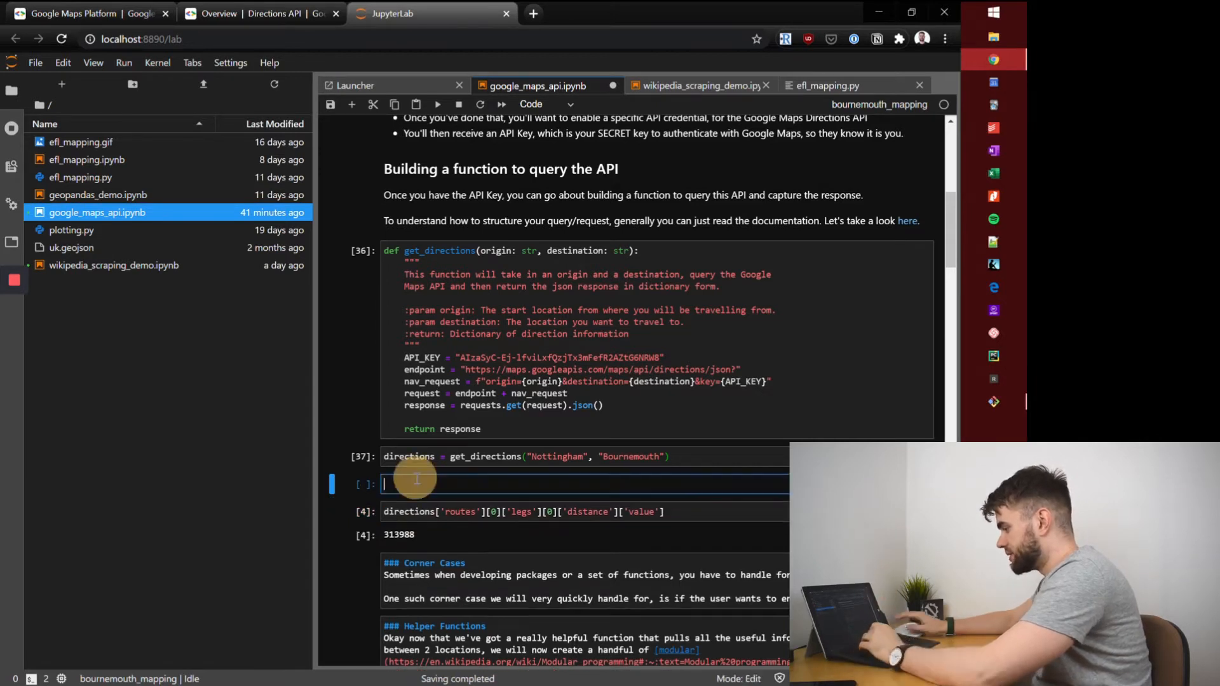
{"action": "type", "text": "directions"}
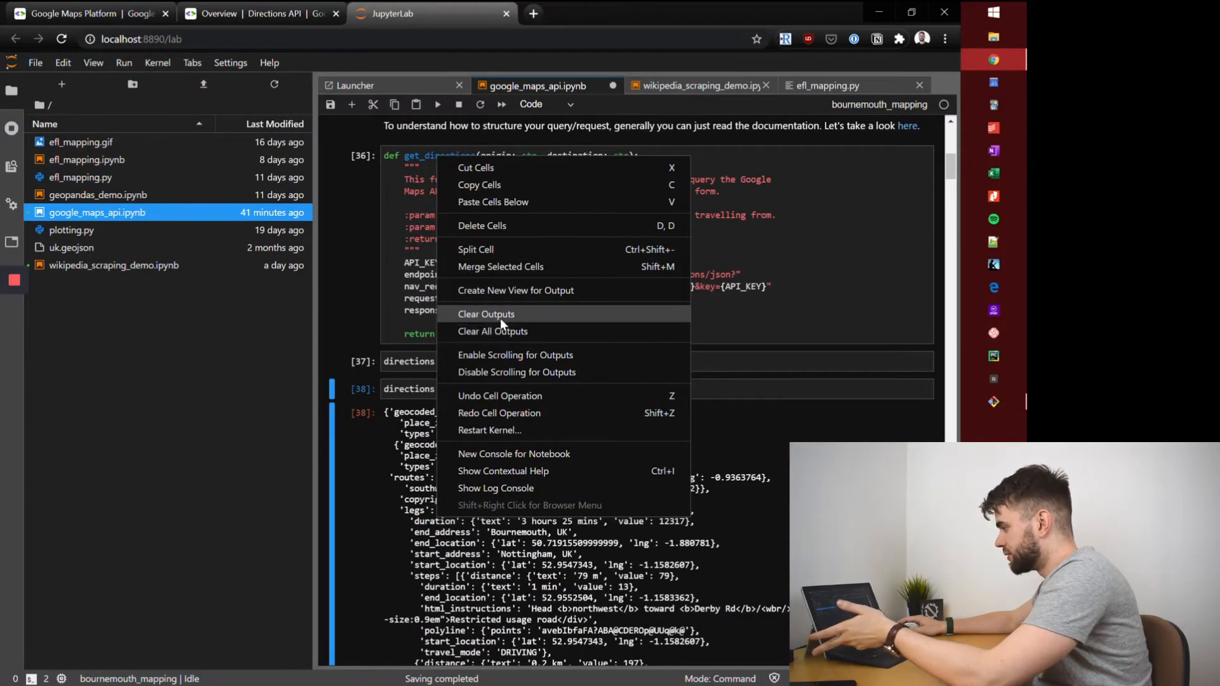
{"action": "left_click", "coordinate": [487, 313]}
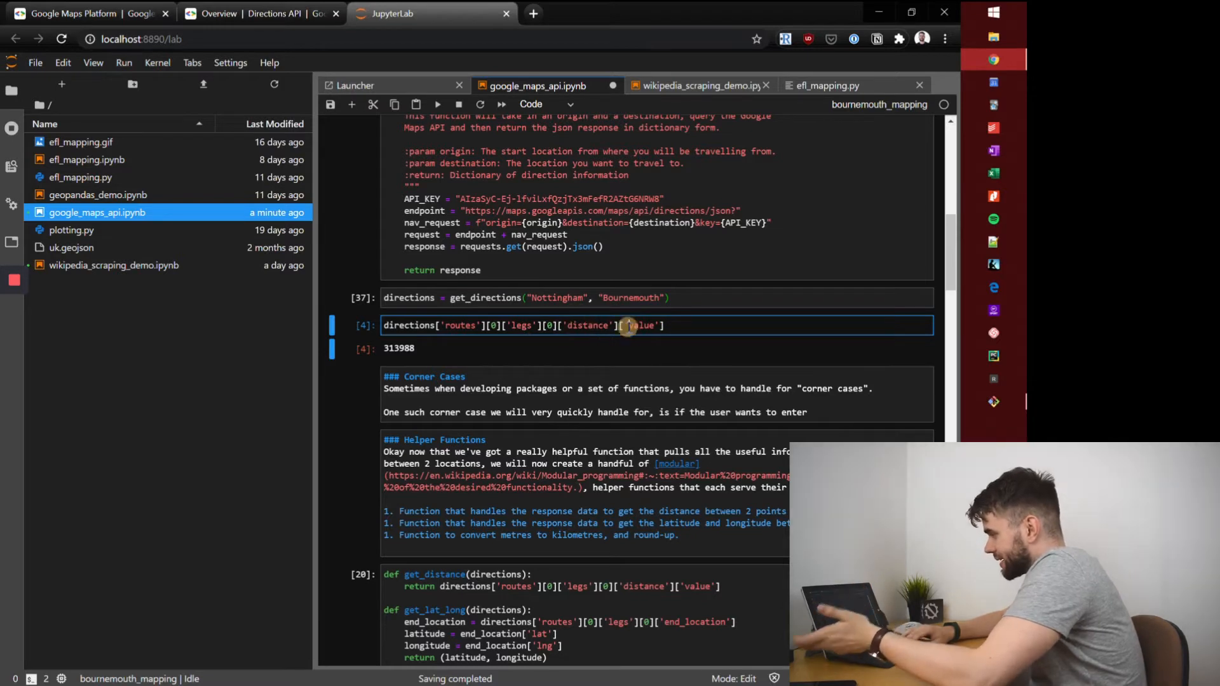
Rerun the distance extraction cell so it returns 313988 metres.
{"action": "key", "text": "shift+enter"}
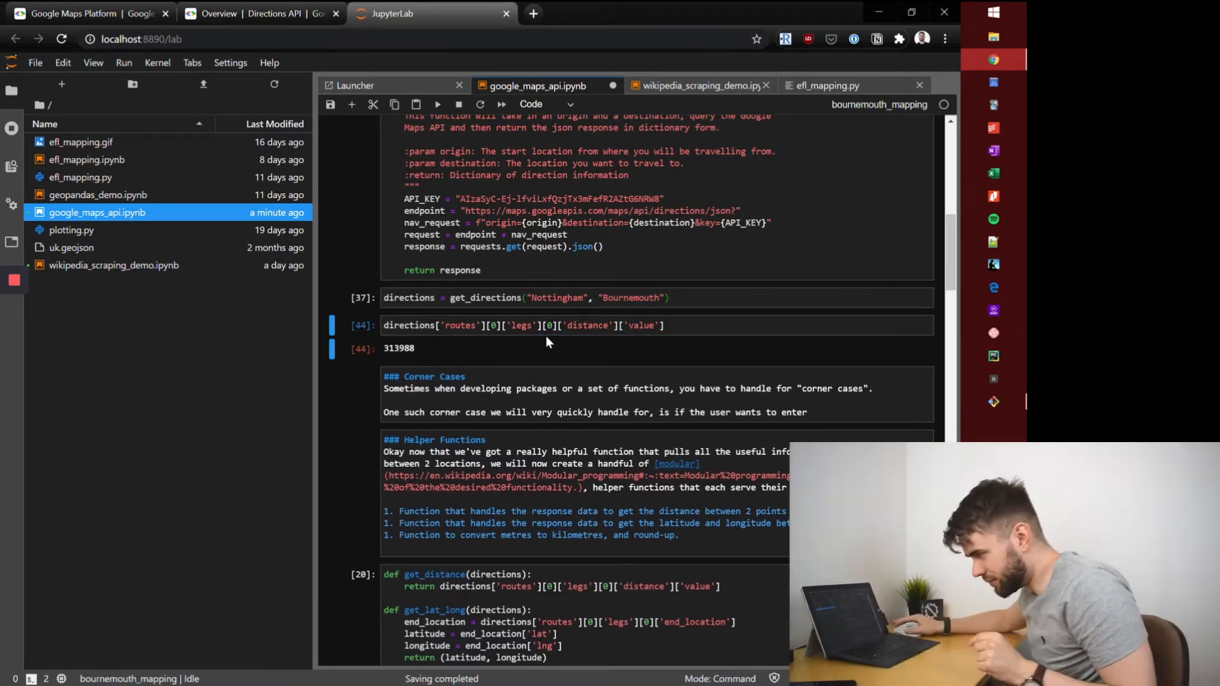
{"action": "mouse_move", "coordinate": [389, 359]}
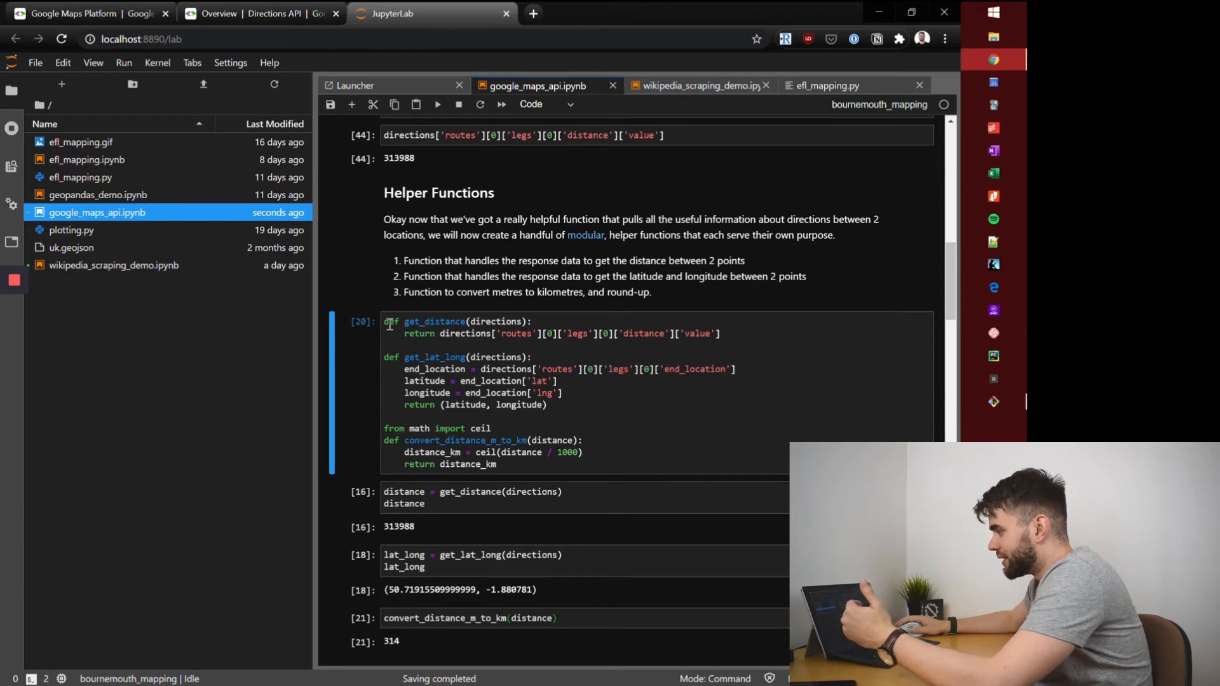
Rerun get_distance and get_lat_long, returning 313988 and Bournemouth's end coordinates.
{"action": "left_click", "coordinate": [447, 333]}
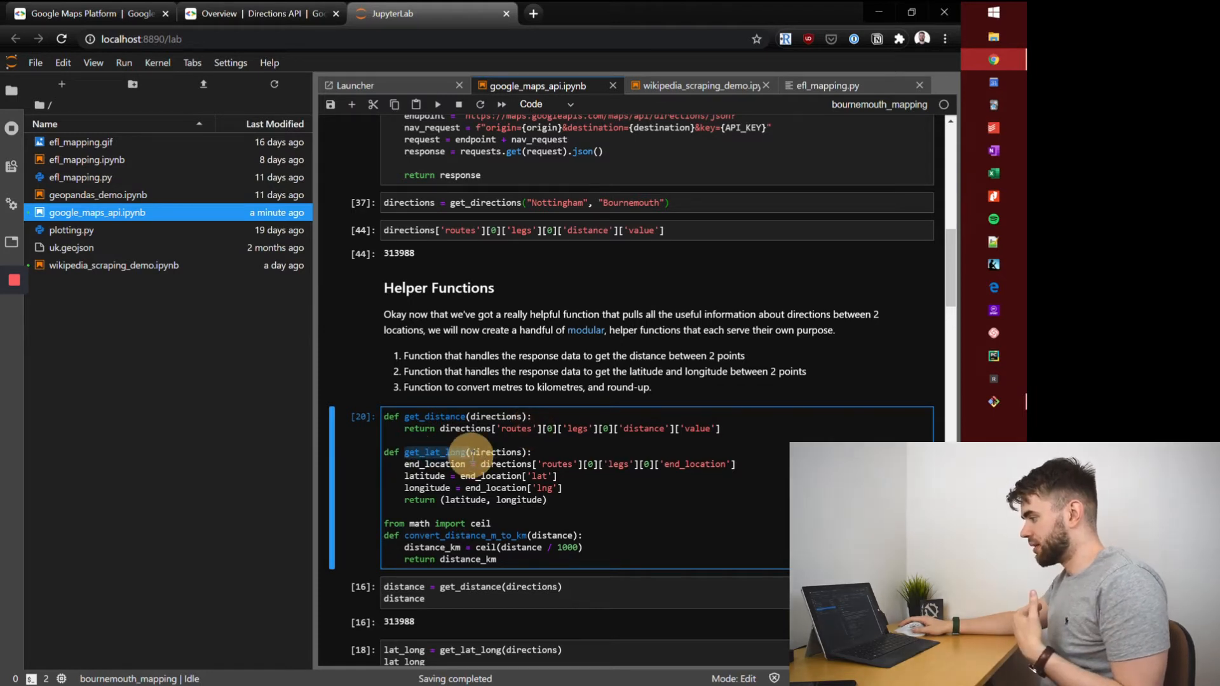
{"action": "left_click", "coordinate": [466, 452]}
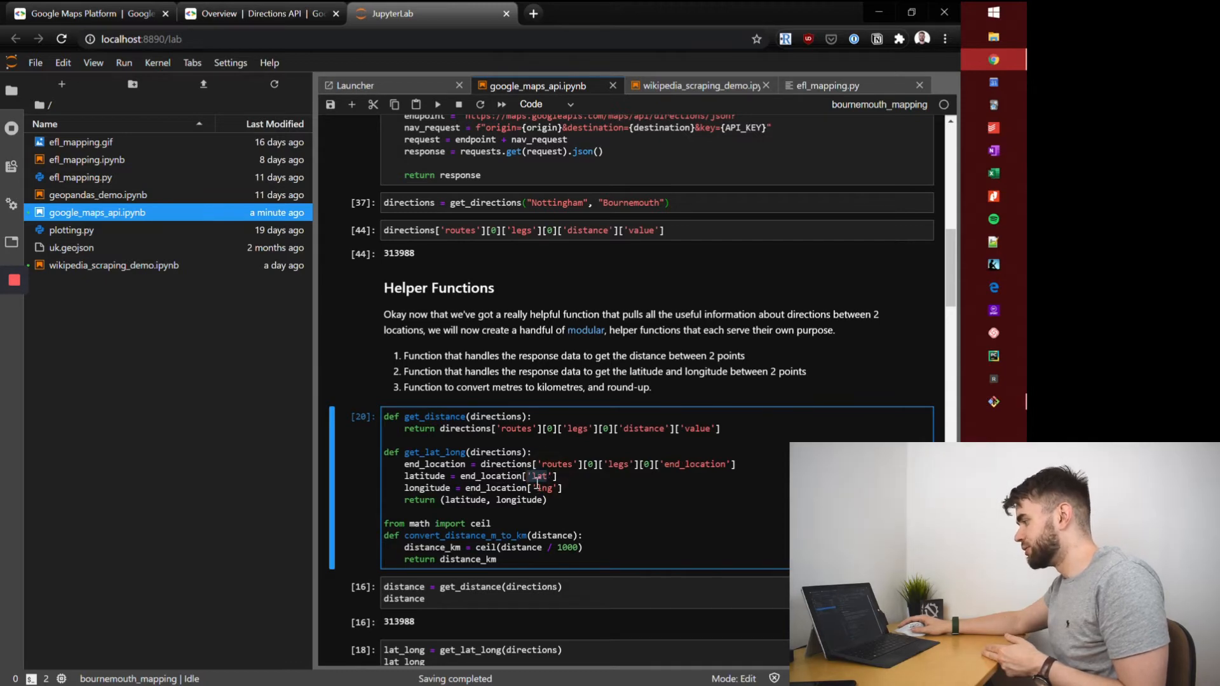
{"action": "scroll", "scroll_direction": "down", "scroll_amount": 3}
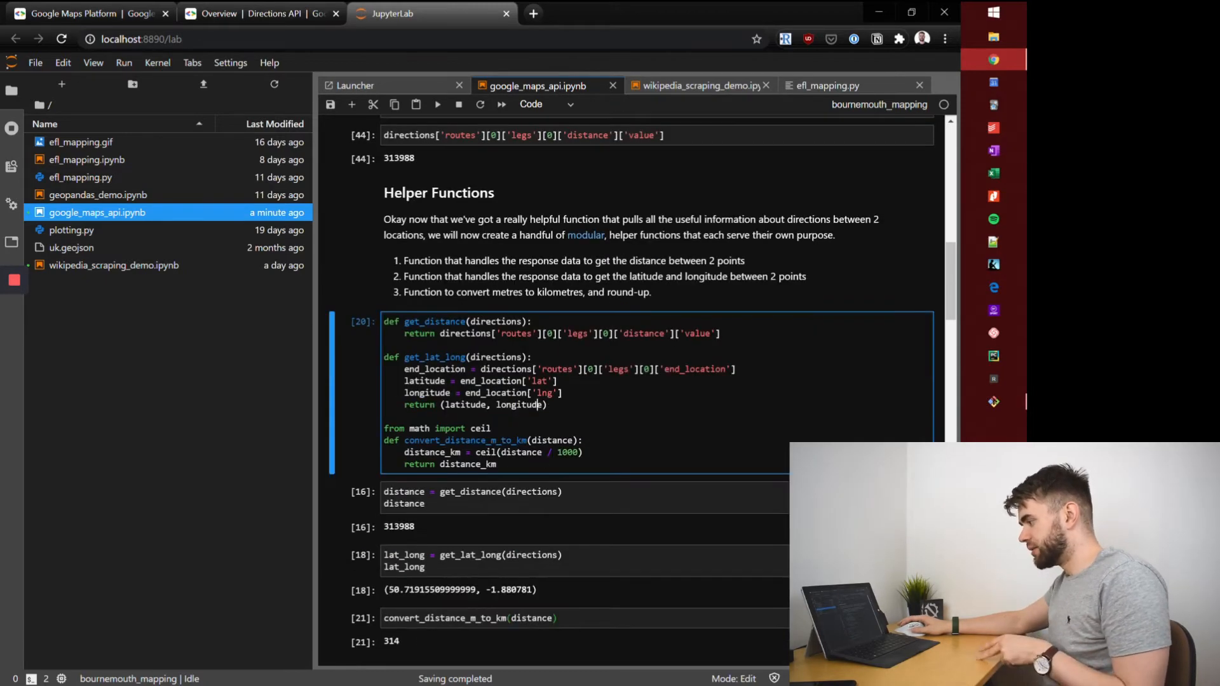
{"action": "scroll", "scroll_direction": "down", "scroll_amount": 3}
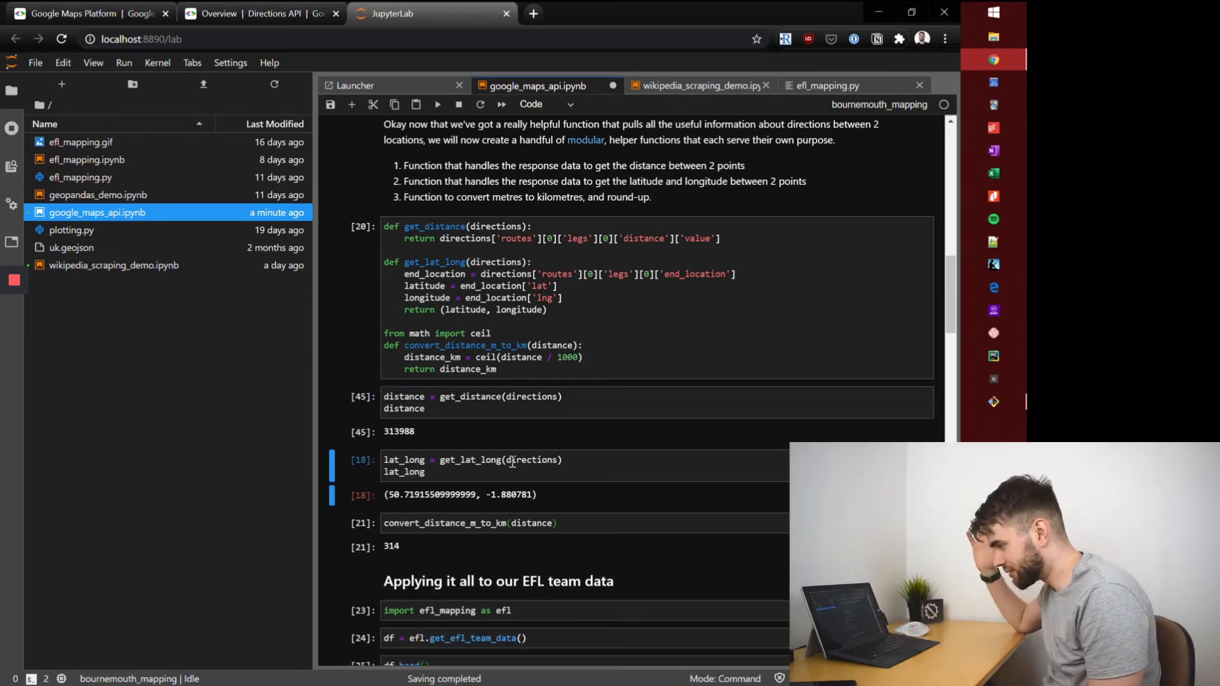
{"action": "left_click", "coordinate": [511, 460]}
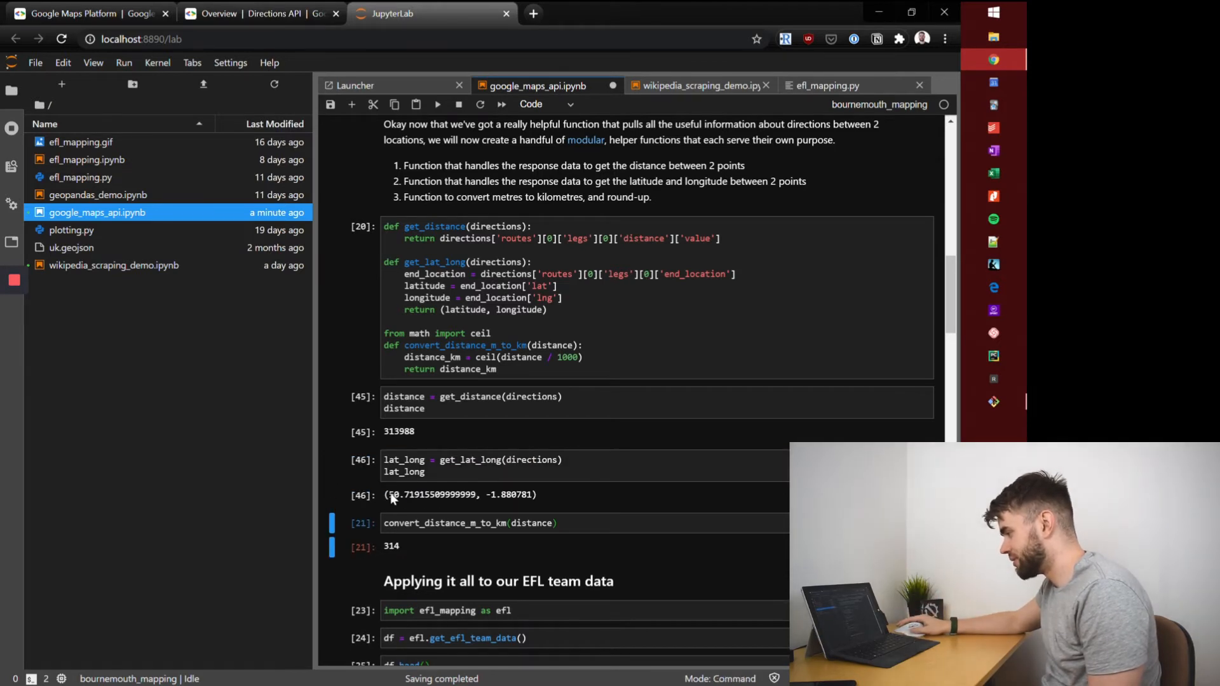
{"action": "scroll", "scroll_direction": "down", "scroll_amount": 3}
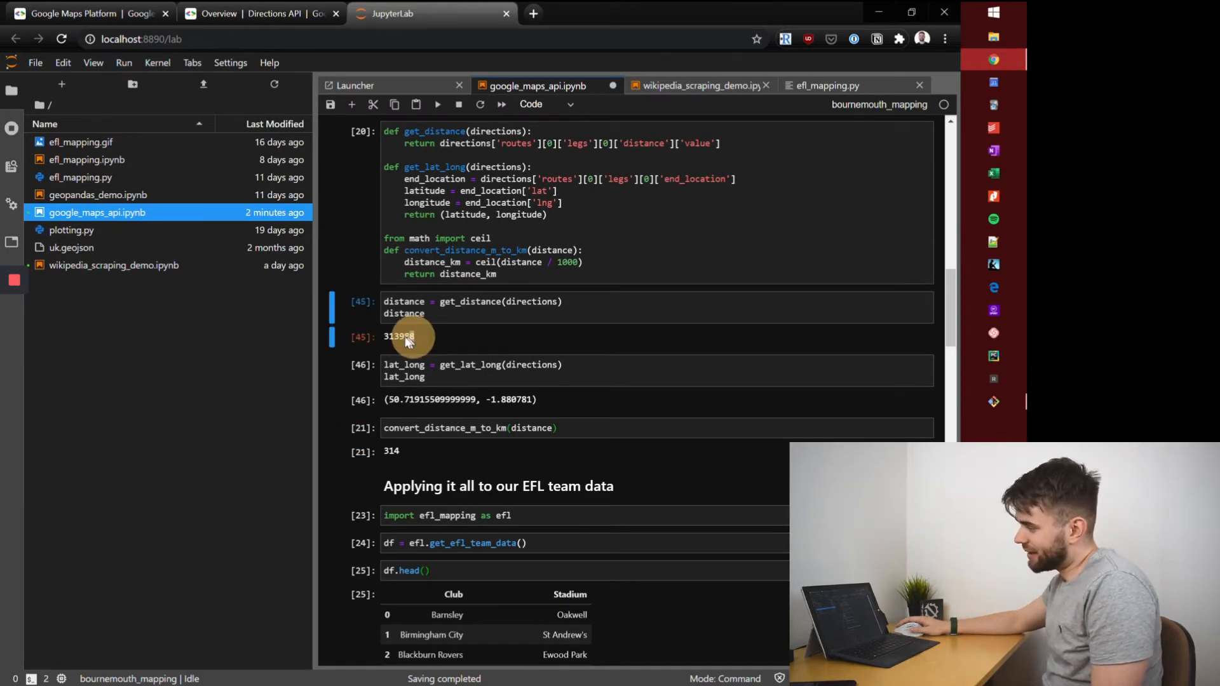
{"action": "mouse_move", "coordinate": [467, 354]}
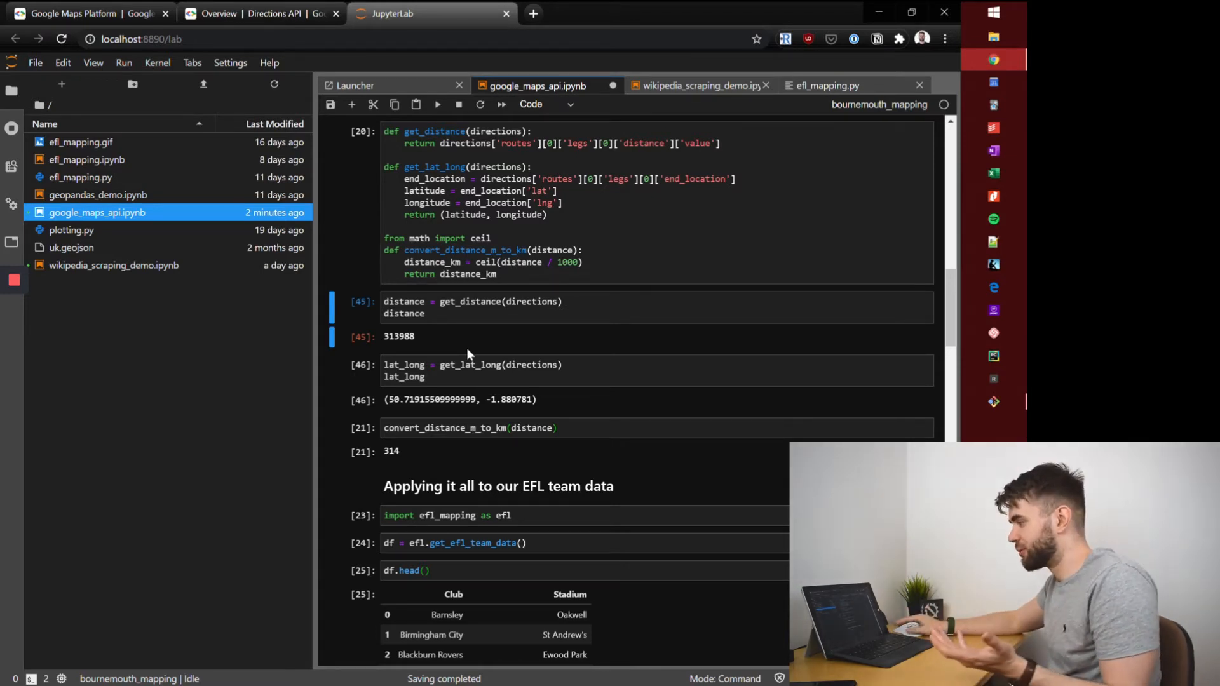
Highlight the 313988 metre distance and rerun convert_distance_m_to_km to get 314.
{"action": "double_click", "coordinate": [399, 335]}
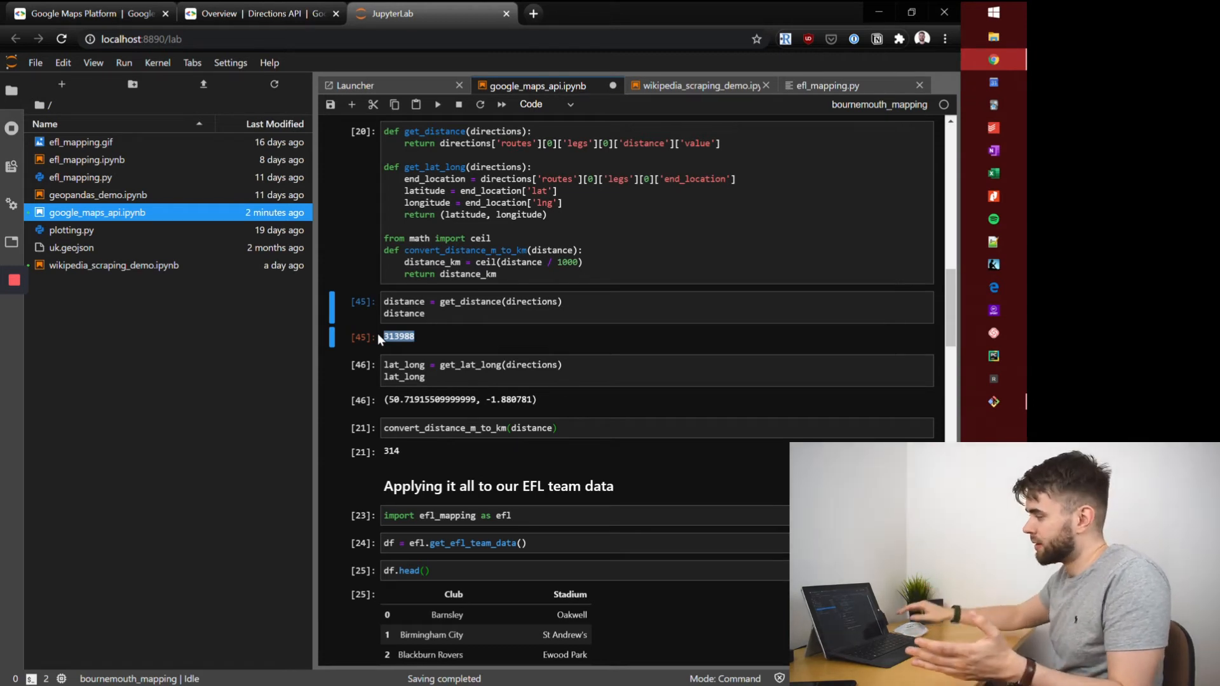
{"action": "mouse_move", "coordinate": [356, 240]}
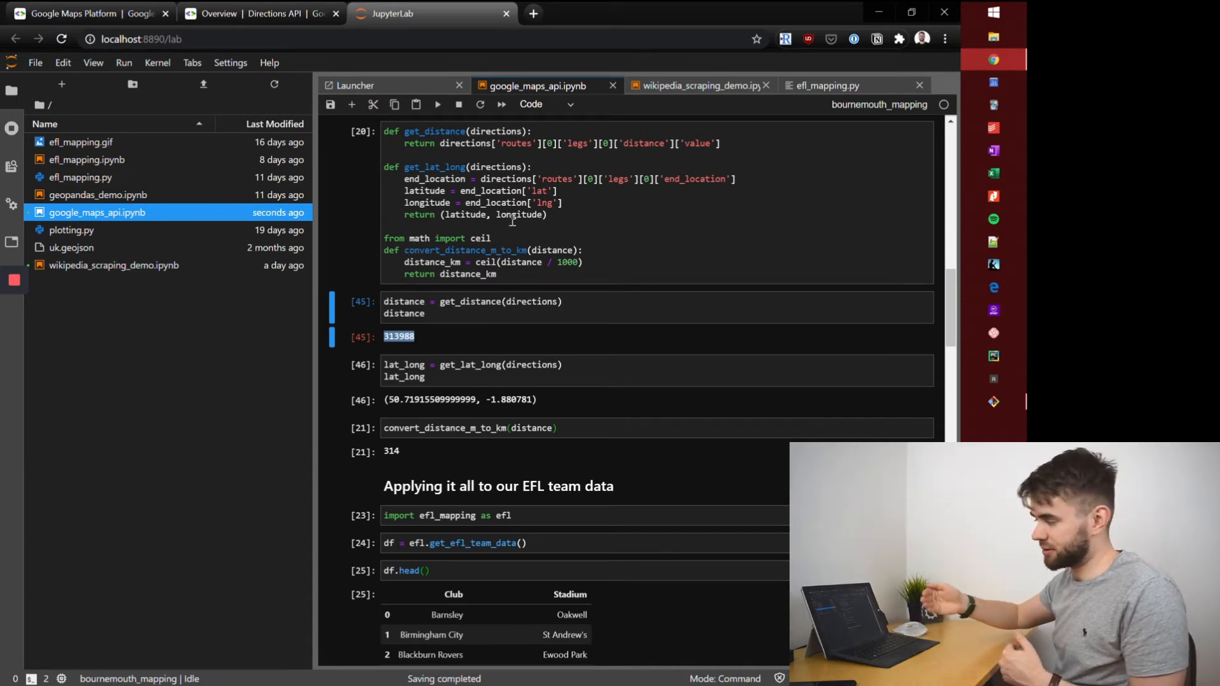
{"action": "mouse_move", "coordinate": [479, 268]}
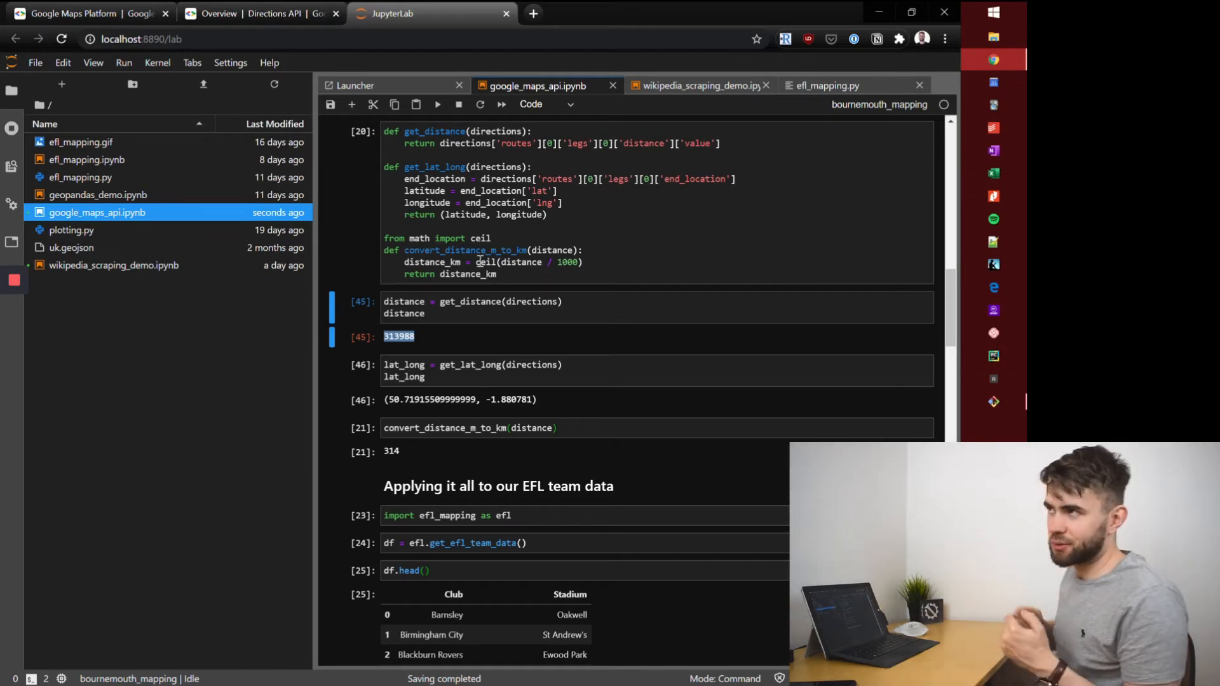
{"action": "left_click", "coordinate": [469, 428]}
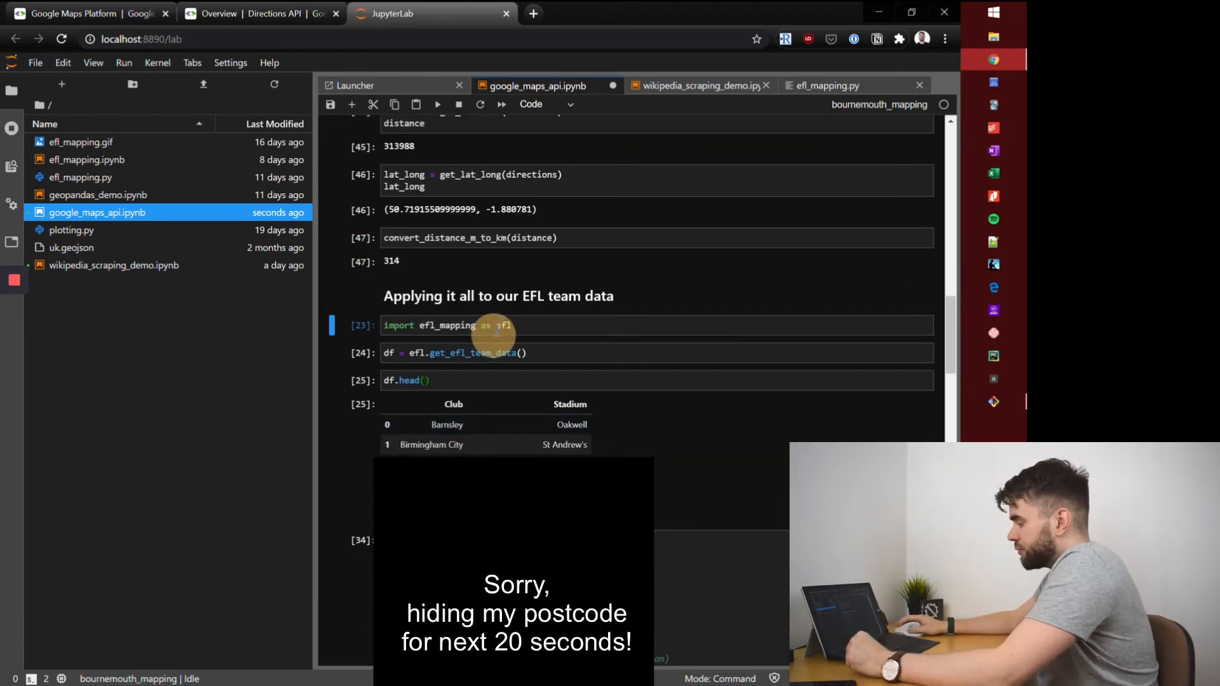
Check the efl_mapping.py script, then return to the notebook's import cell.
{"action": "left_click", "coordinate": [483, 325]}
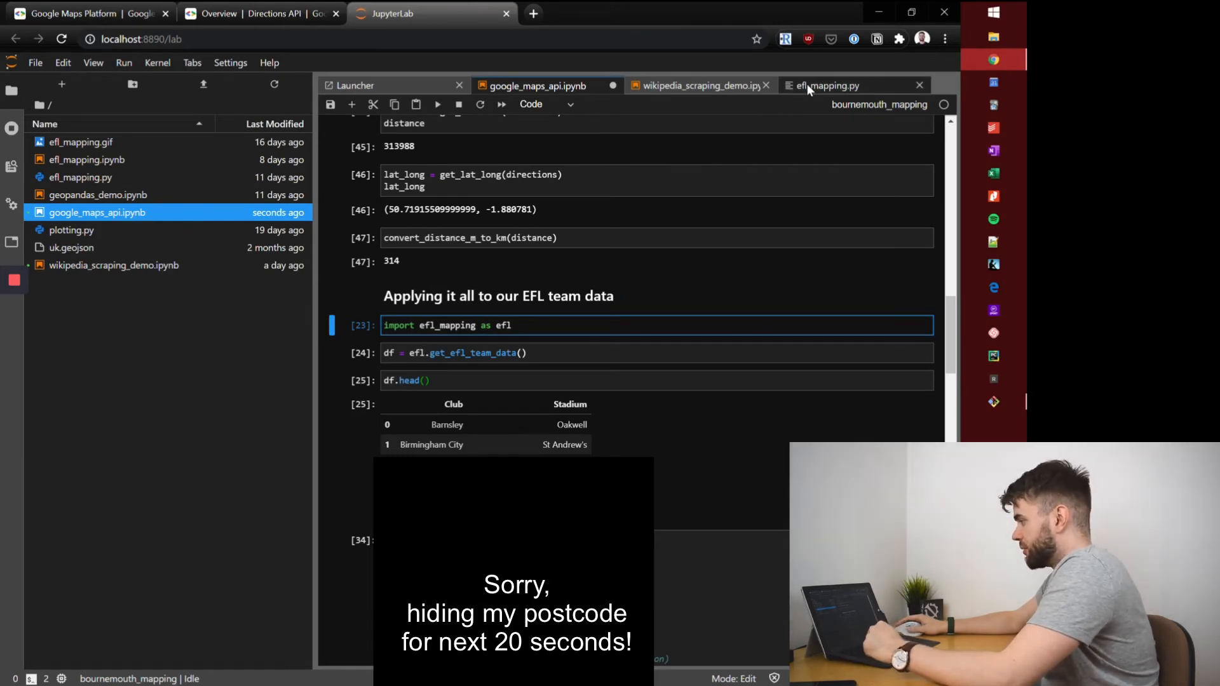
{"action": "left_click", "coordinate": [827, 85]}
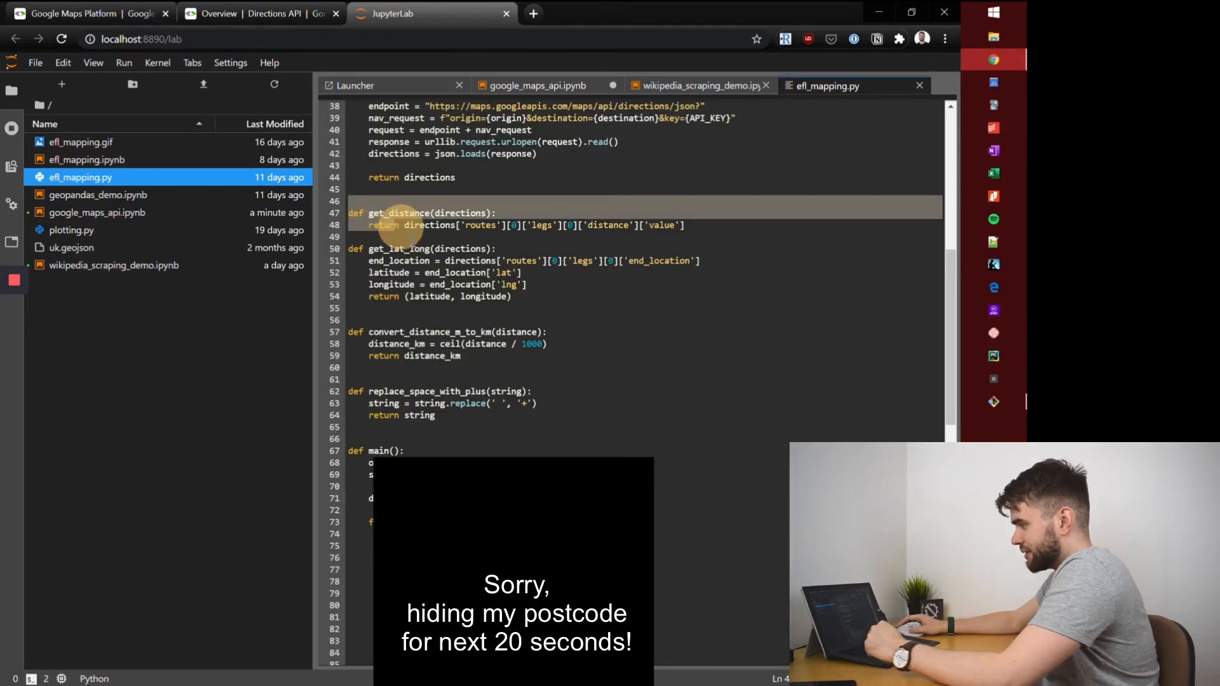
{"action": "mouse_move", "coordinate": [568, 85]}
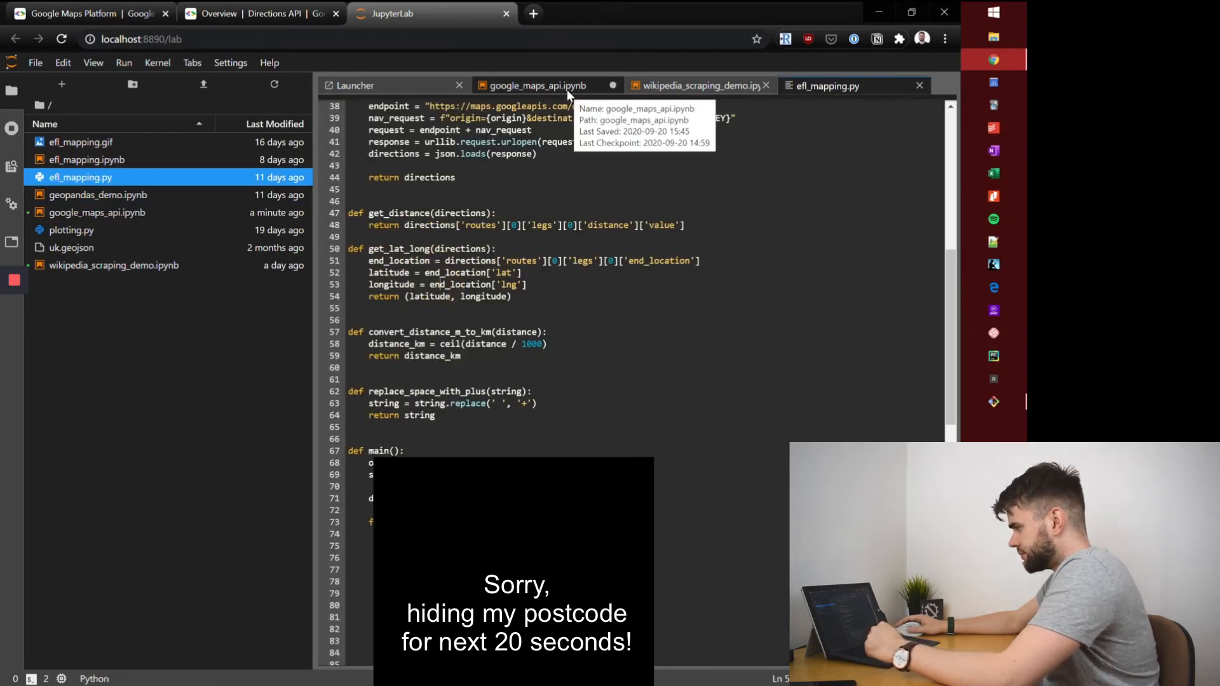
{"action": "left_click", "coordinate": [533, 85]}
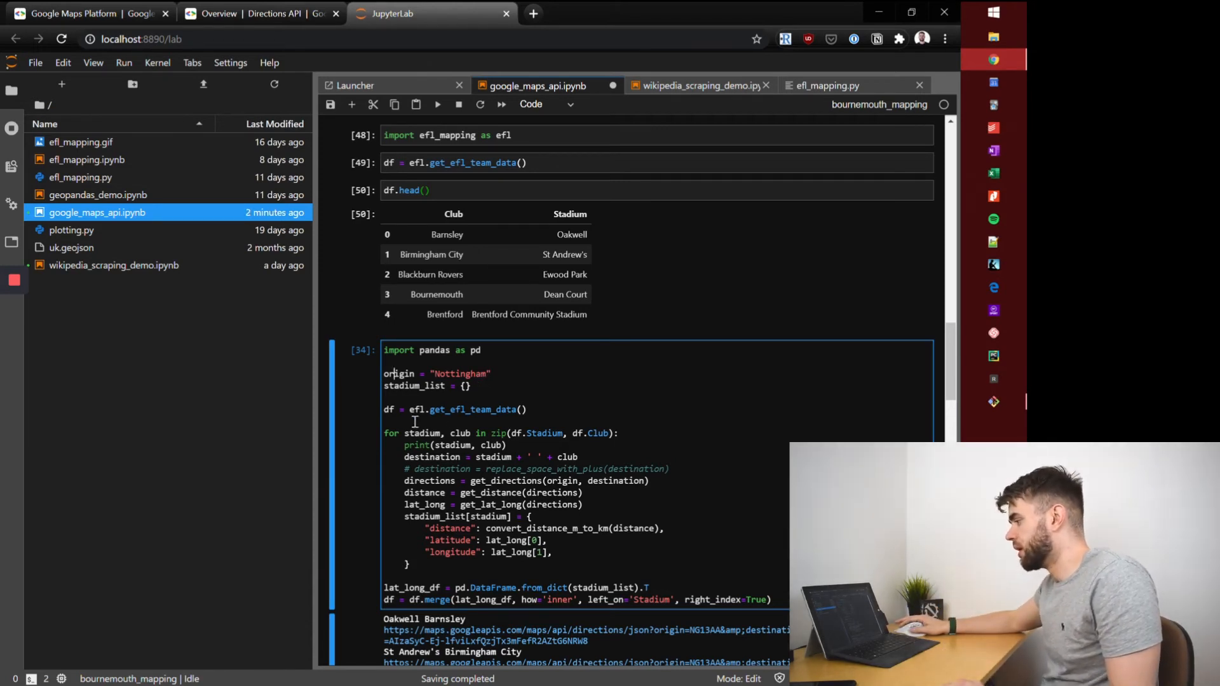
{"action": "double_click", "coordinate": [466, 408]}
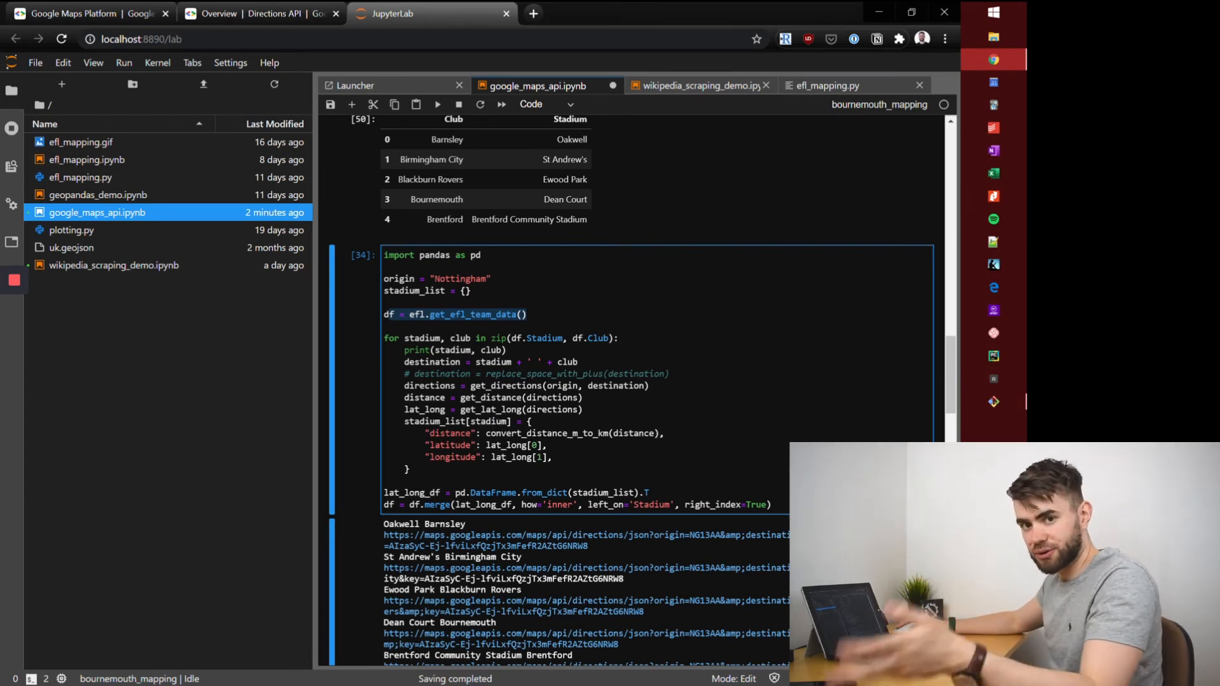
{"action": "mouse_move", "coordinate": [445, 365]}
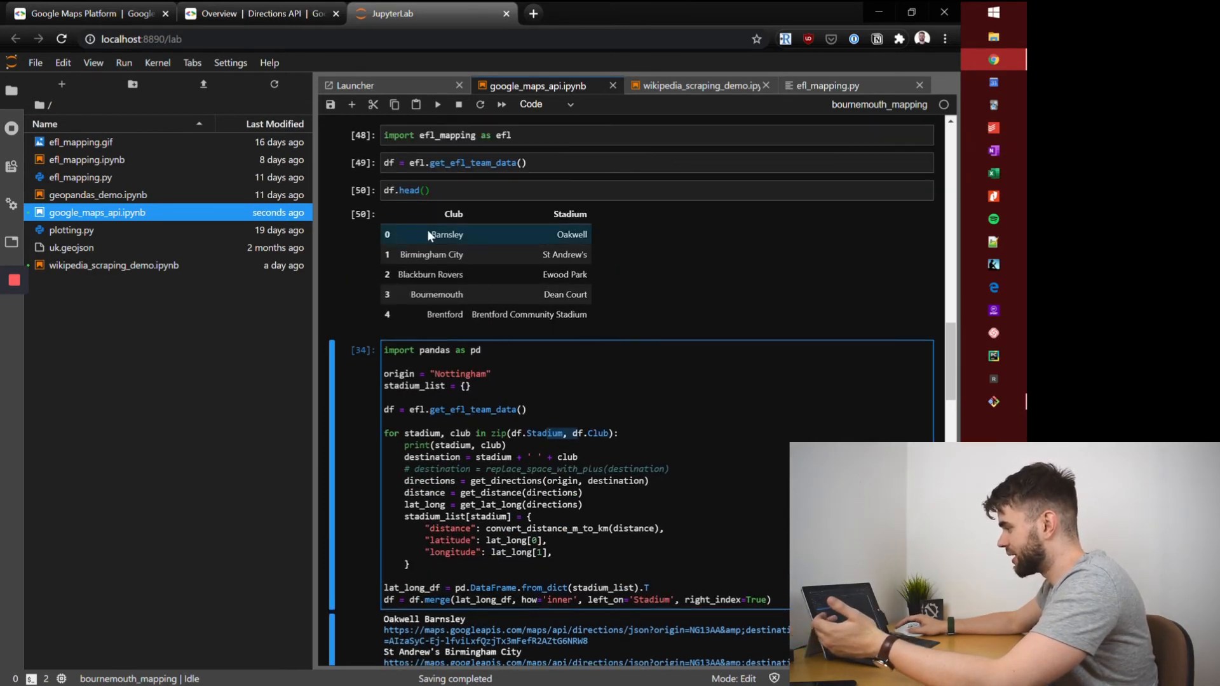
{"action": "left_click", "coordinate": [447, 234]}
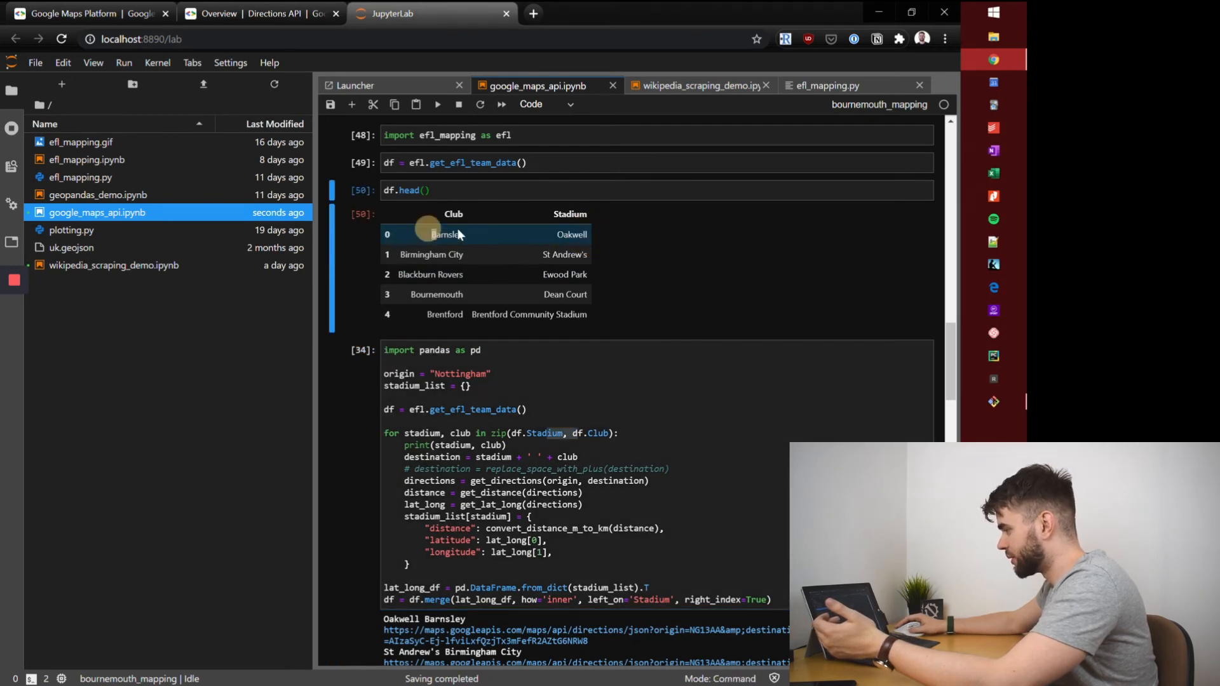
{"action": "double_click", "coordinate": [446, 234]}
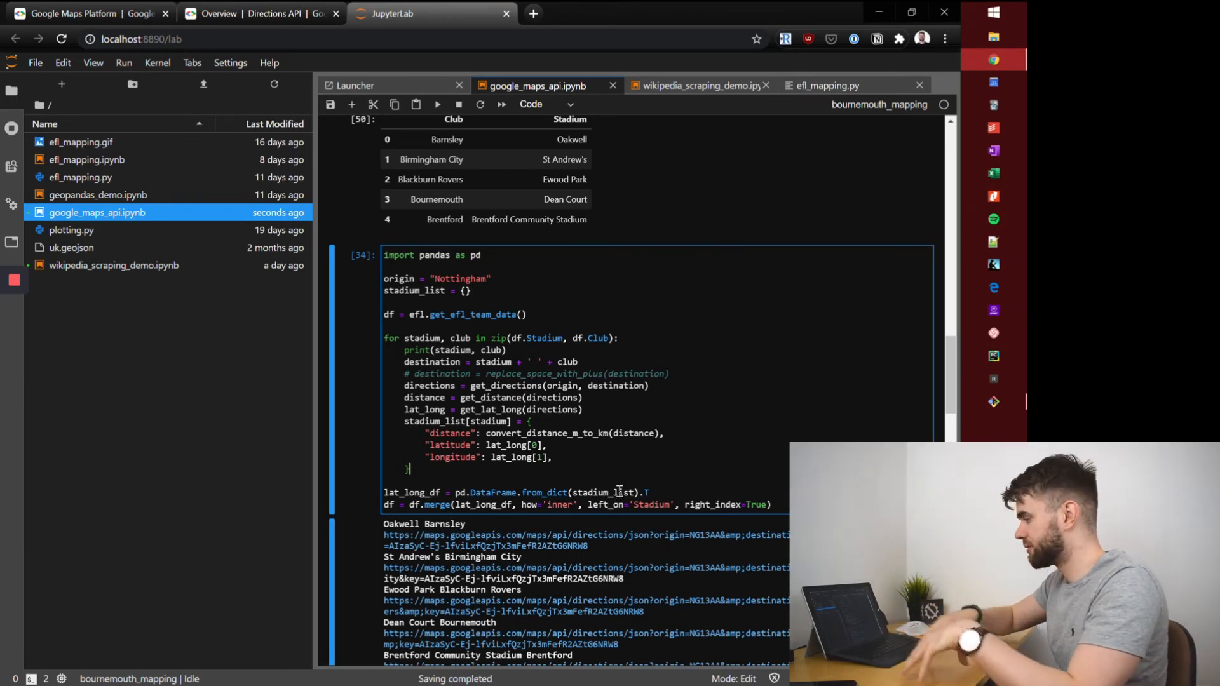
{"action": "scroll", "scroll_direction": "down", "scroll_amount": 3}
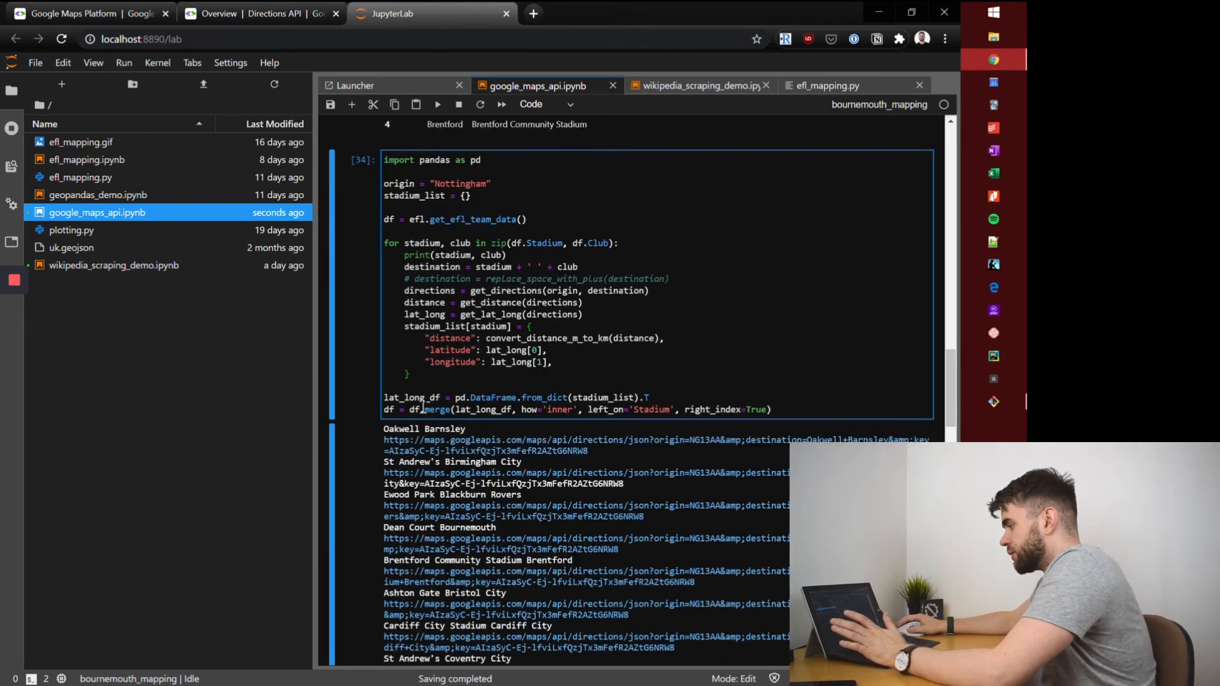
Scroll through the stadium loop output and merged club-distance-coordinates dataframe.
{"action": "scroll", "scroll_direction": "down", "scroll_amount": 3}
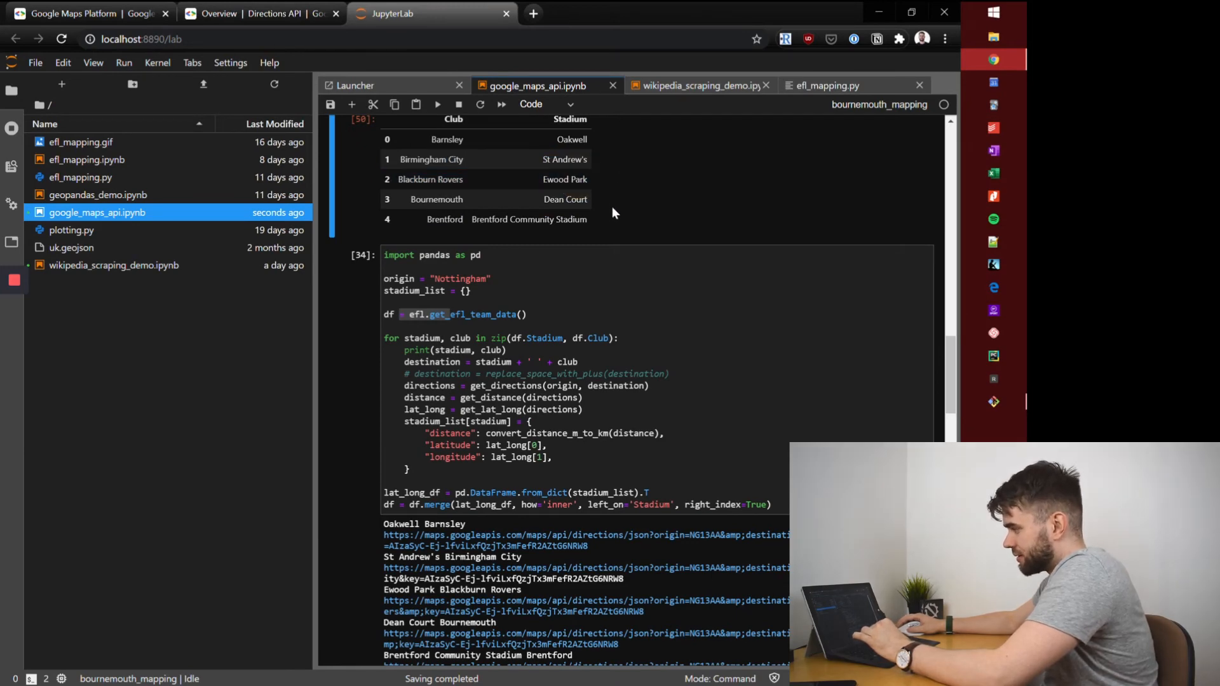
{"action": "mouse_move", "coordinate": [746, 217]}
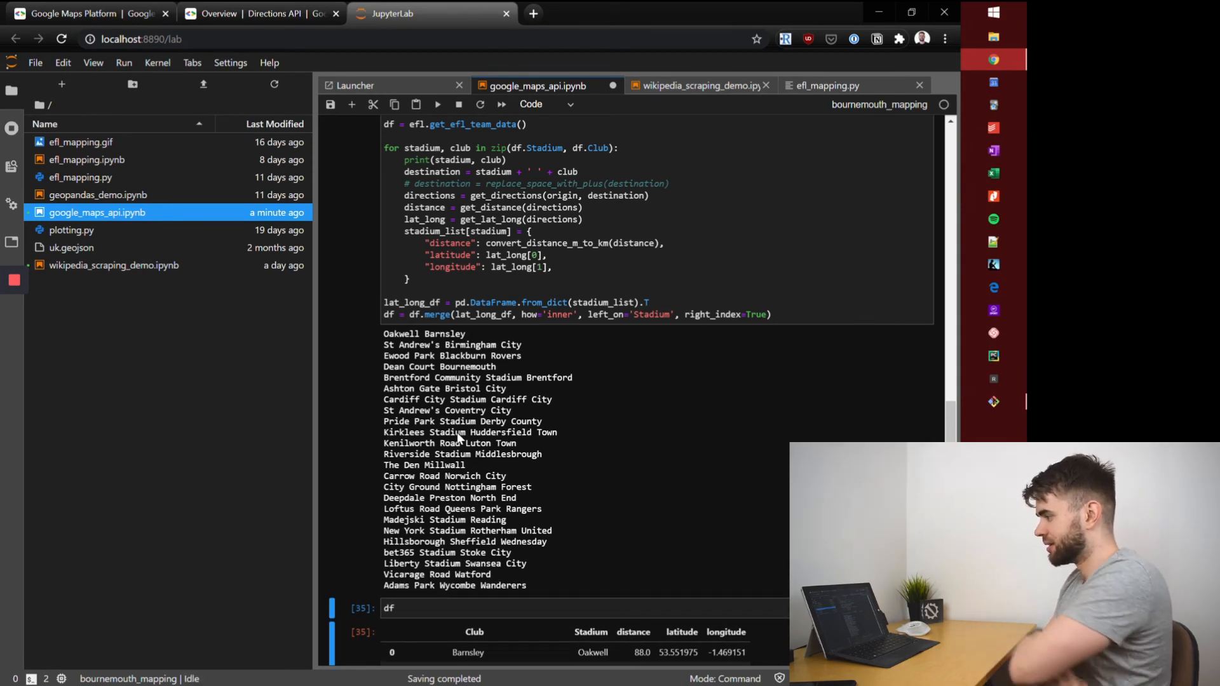
{"action": "scroll", "scroll_direction": "down", "scroll_amount": 3}
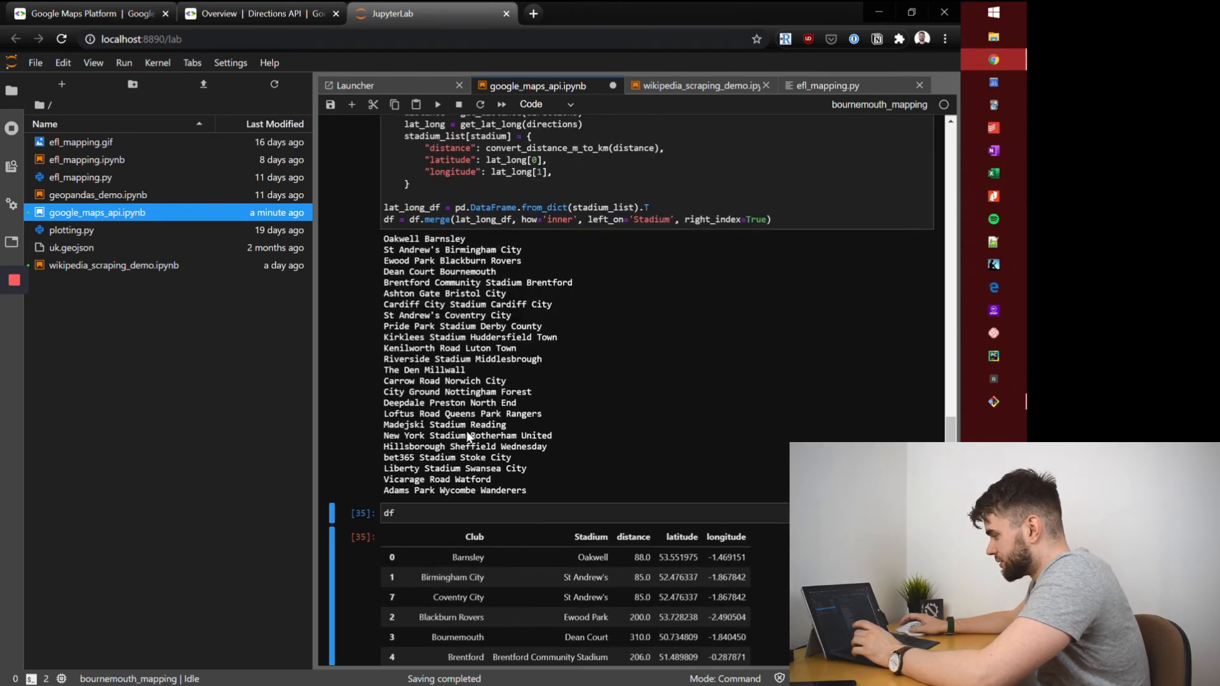